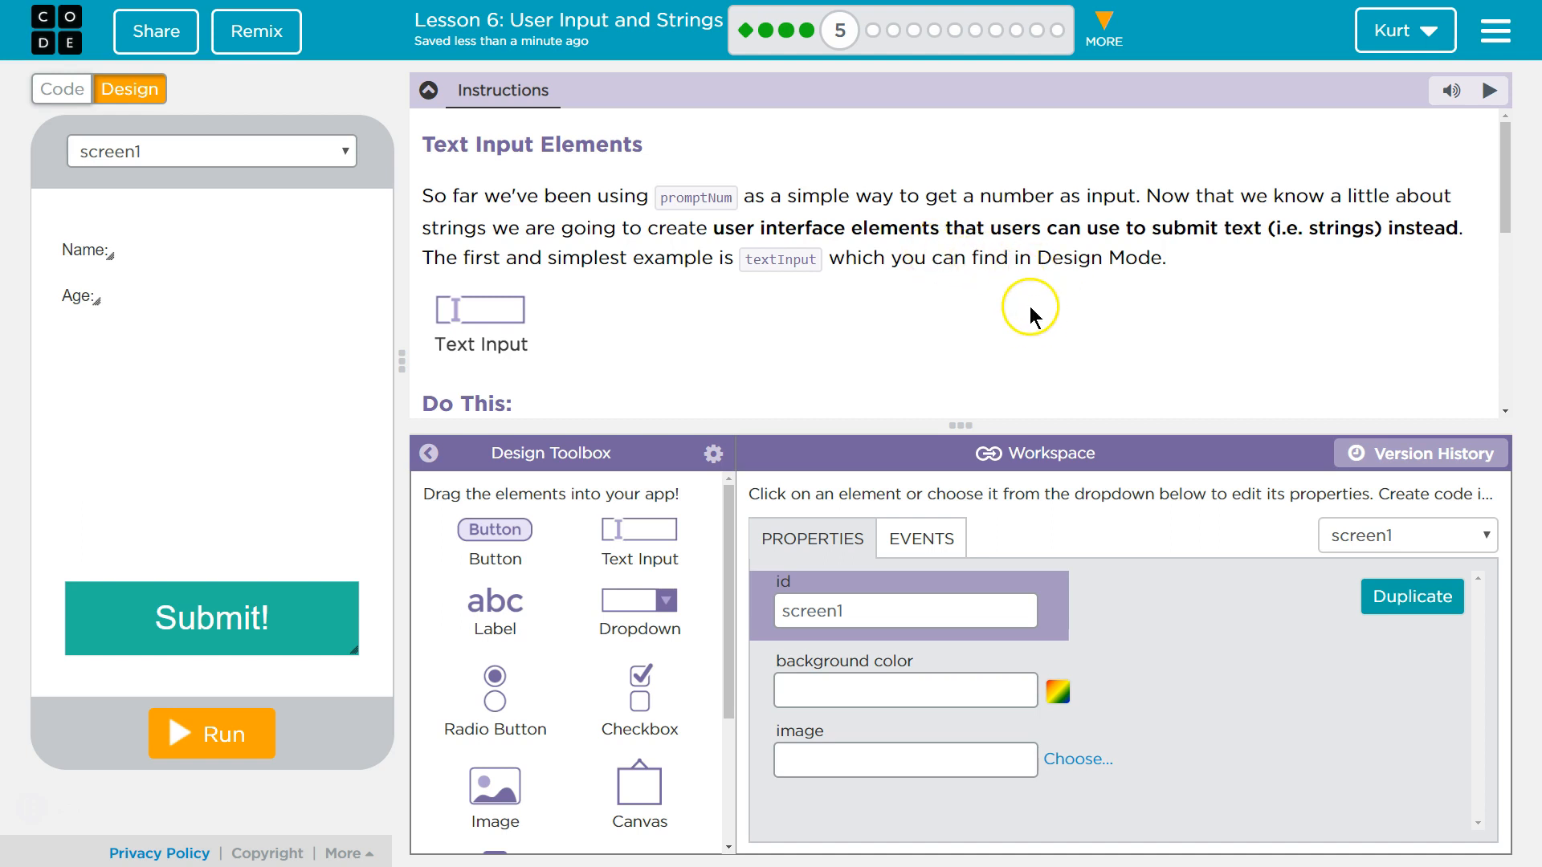
{"action": "mouse_move", "coordinate": [931, 298]}
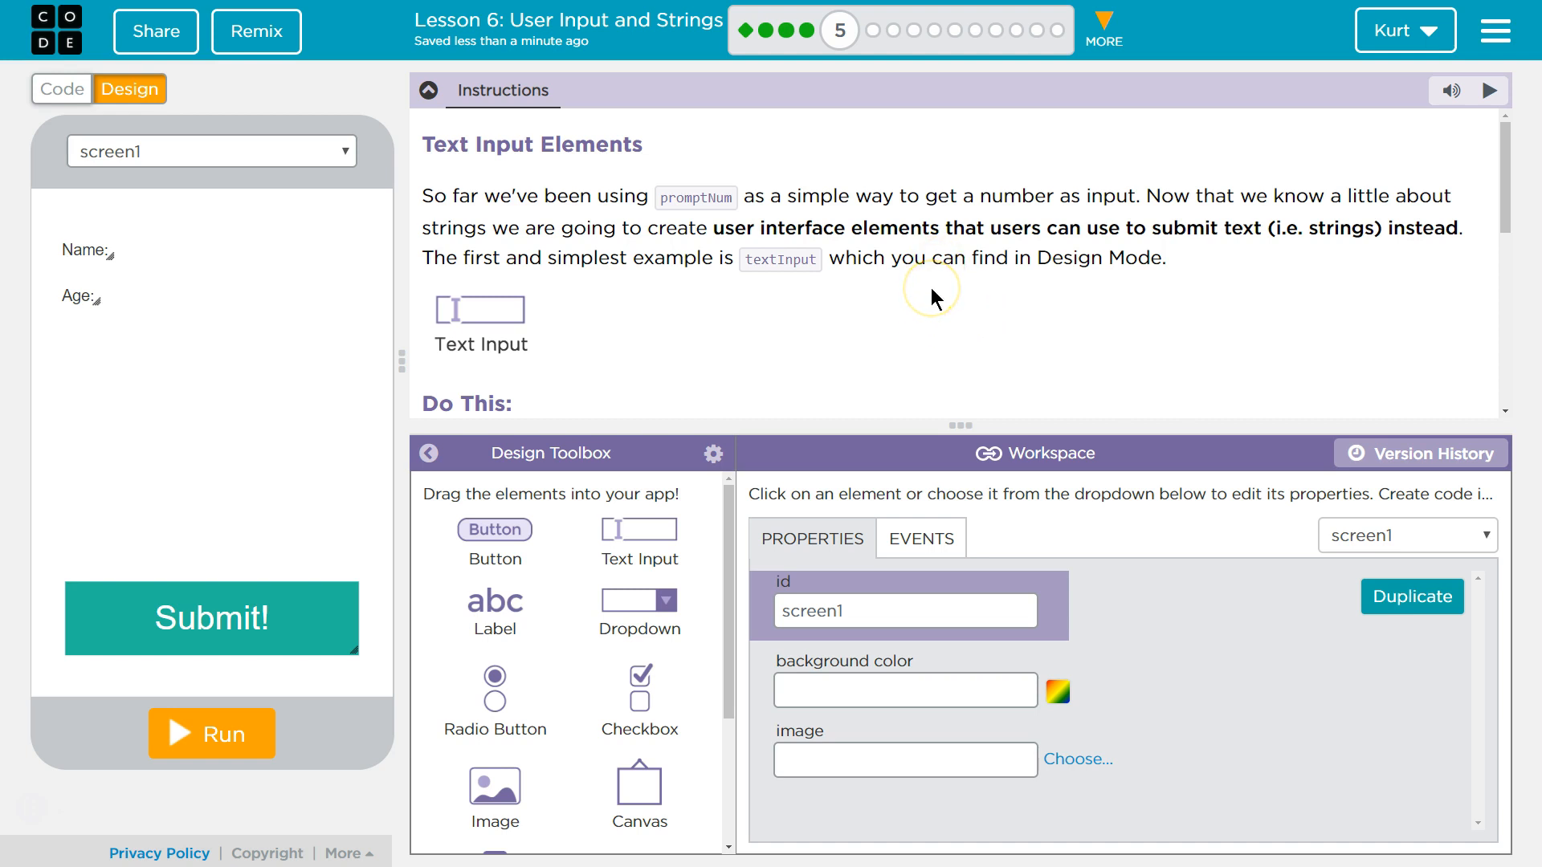
{"action": "mouse_move", "coordinate": [1150, 204]}
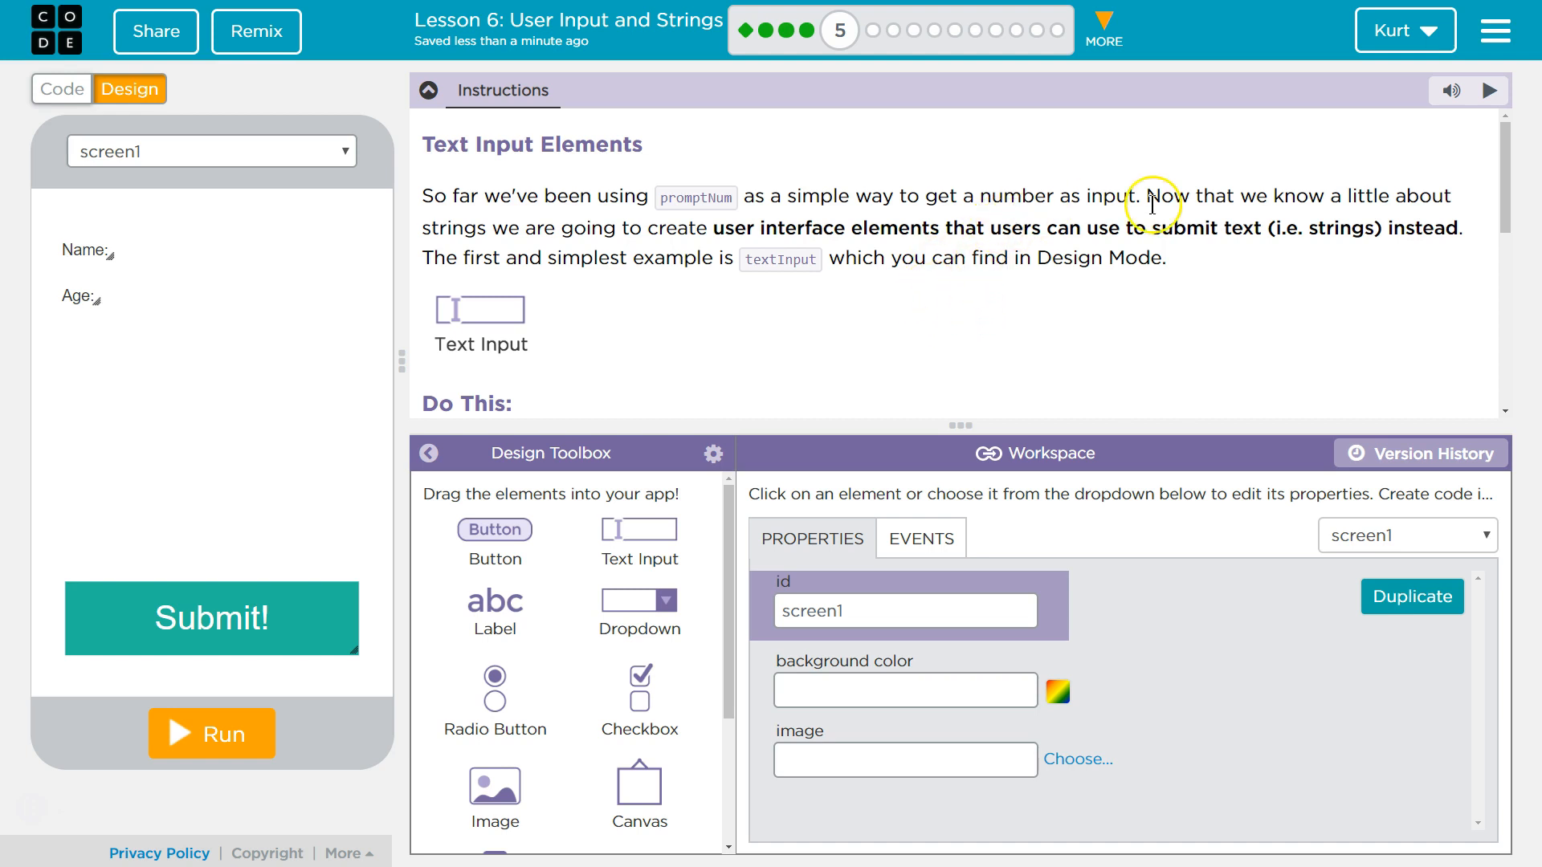
{"action": "mouse_move", "coordinate": [1442, 192]}
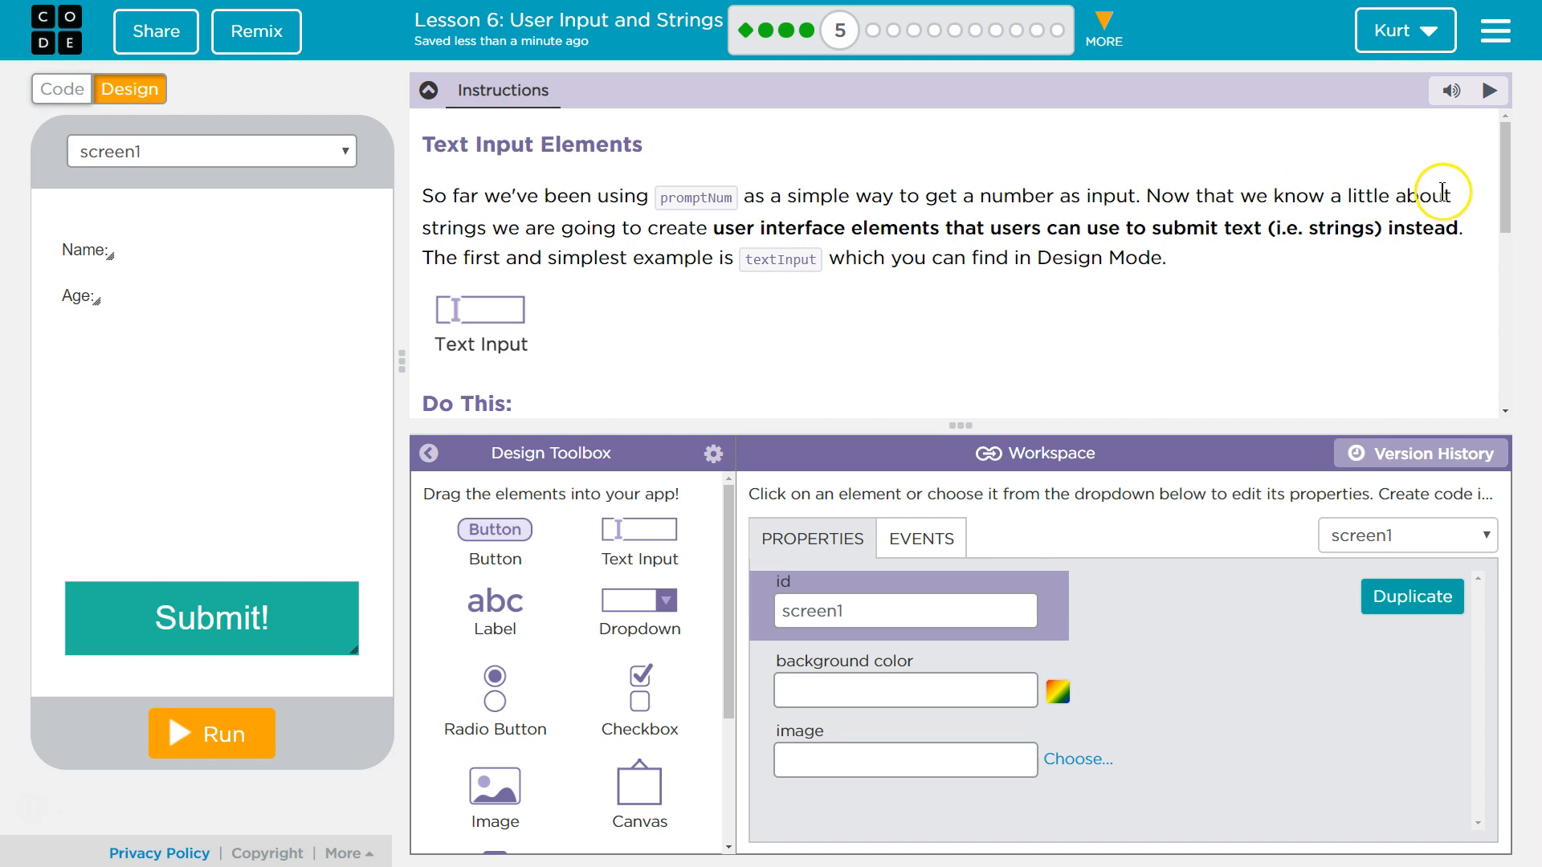
{"action": "mouse_move", "coordinate": [645, 217]}
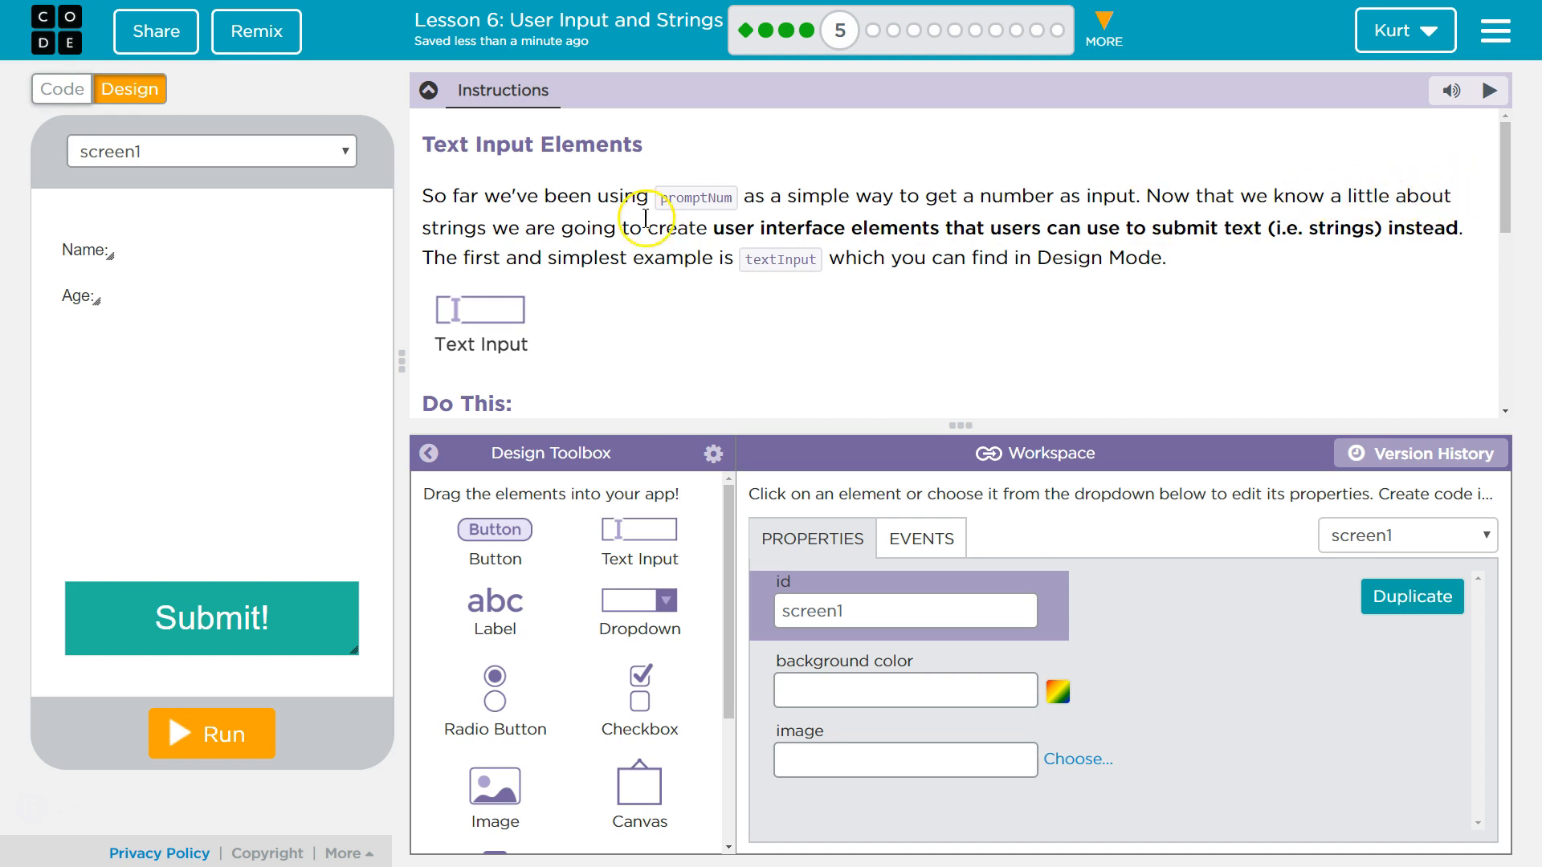
{"action": "mouse_move", "coordinate": [842, 234]}
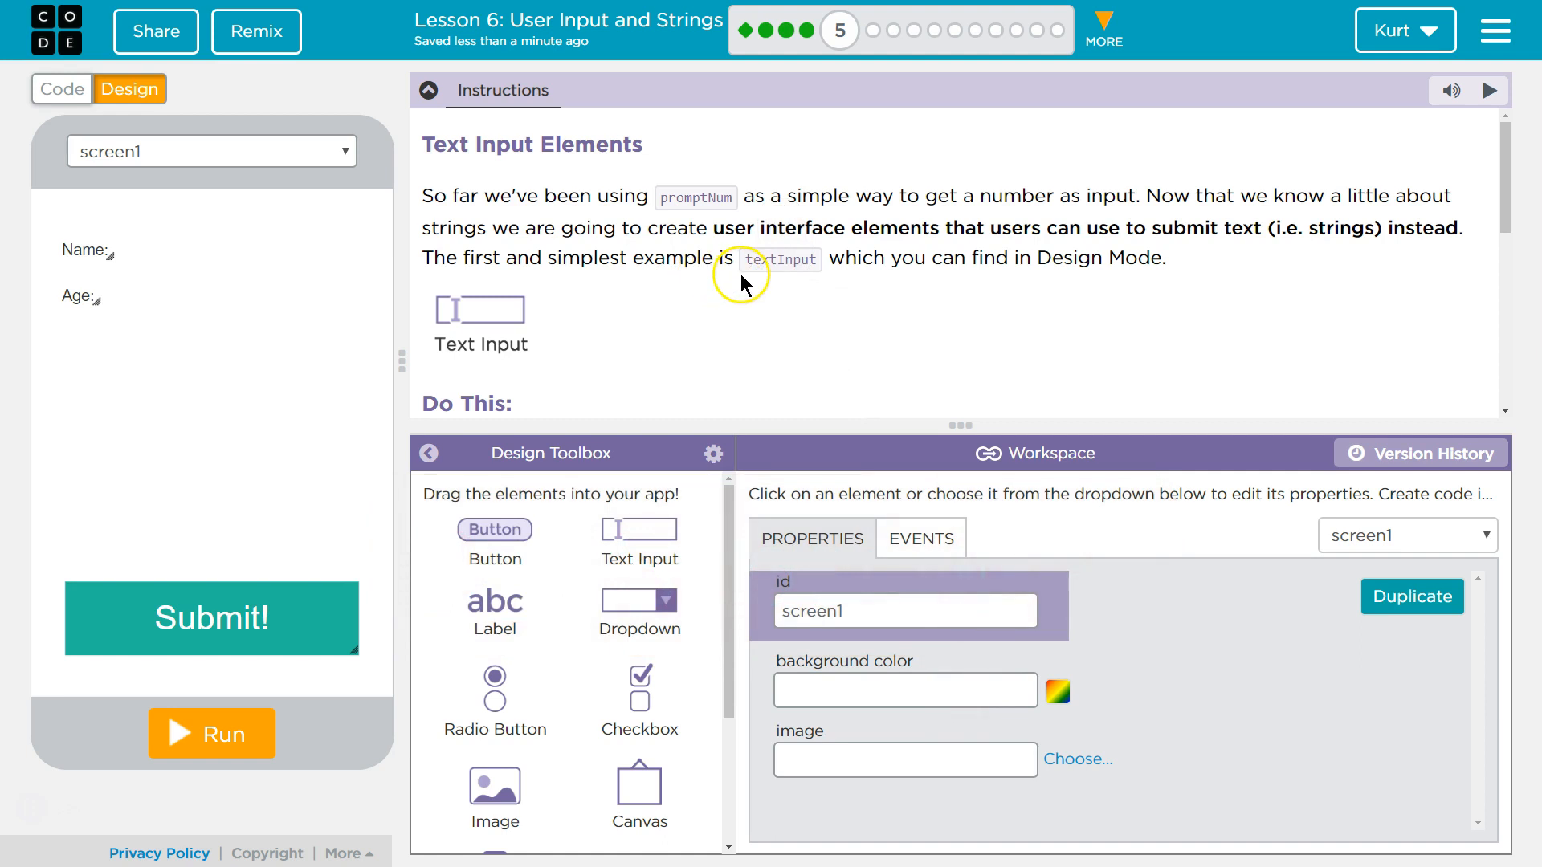
{"action": "mouse_move", "coordinate": [1005, 263]}
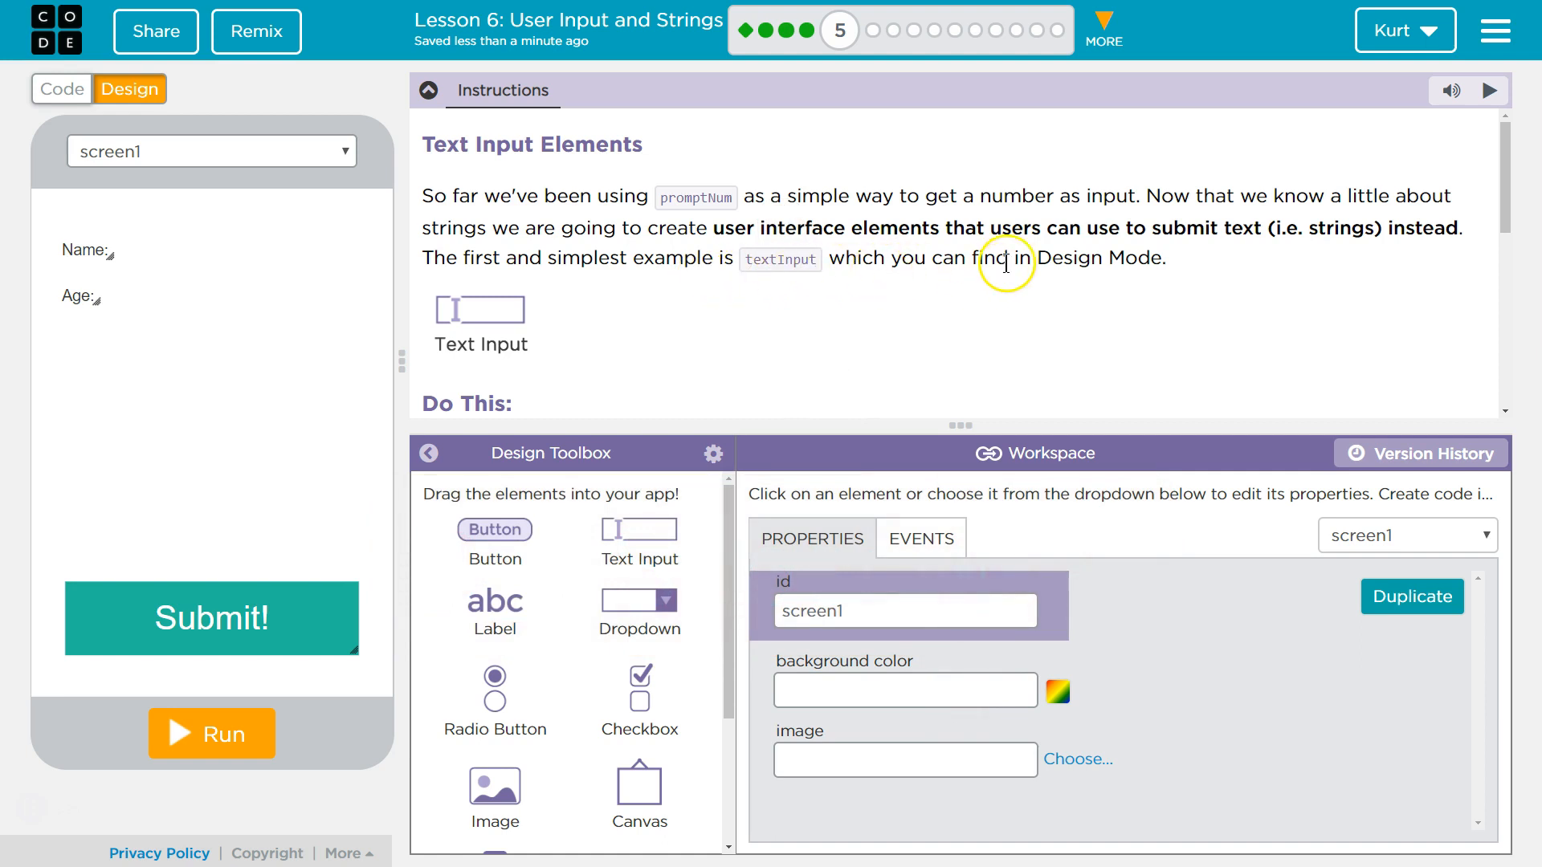
Scroll the Instructions down to the Do This section and the example app.
{"action": "scroll", "scroll_direction": "down", "scroll_amount": 3}
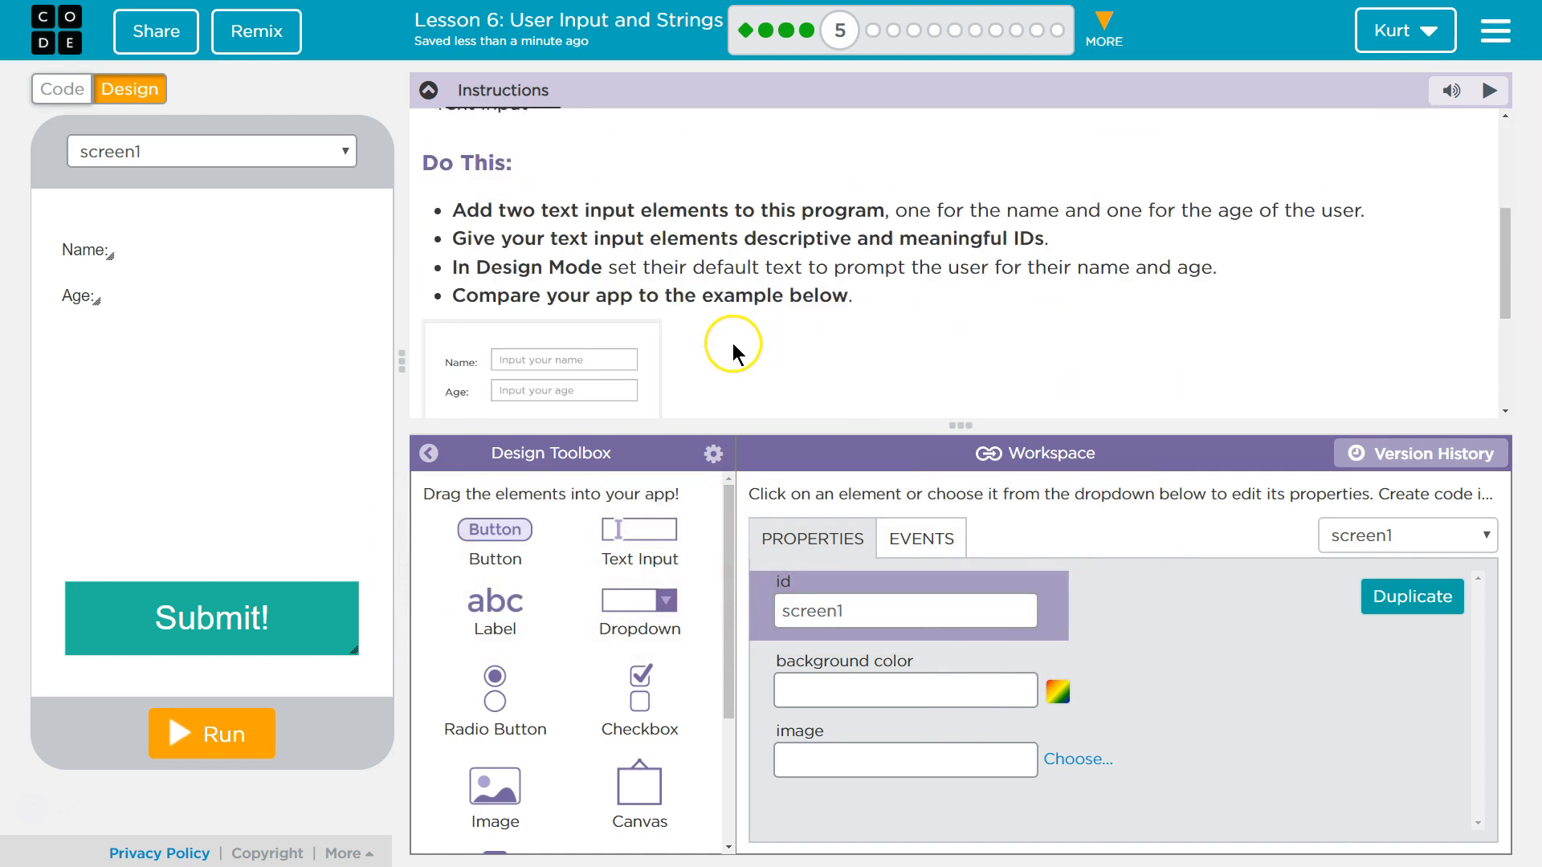
{"action": "mouse_move", "coordinate": [639, 211]}
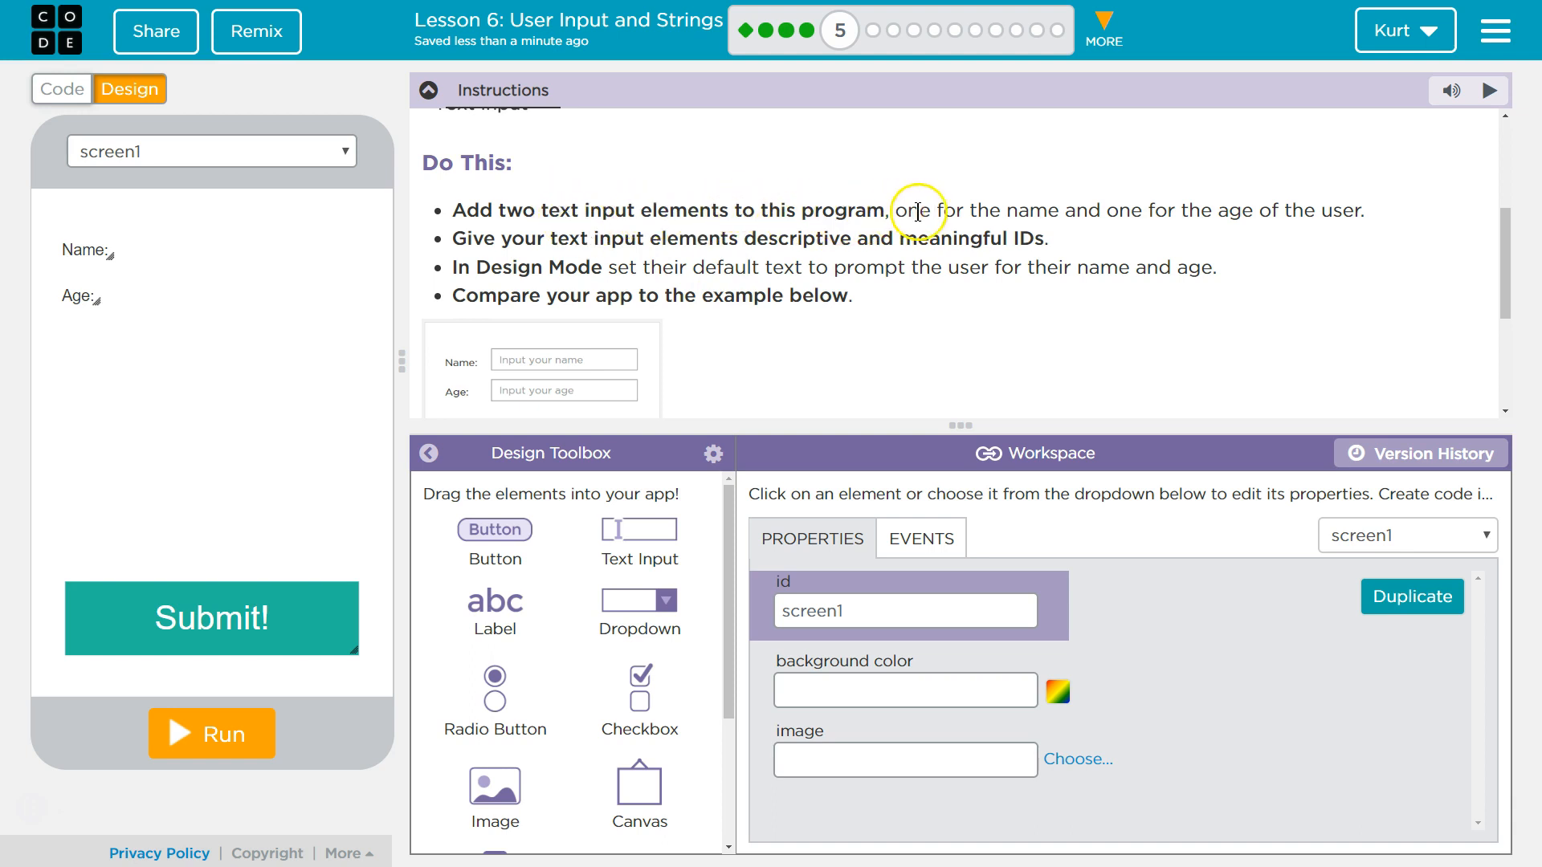
{"action": "mouse_move", "coordinate": [1094, 199]}
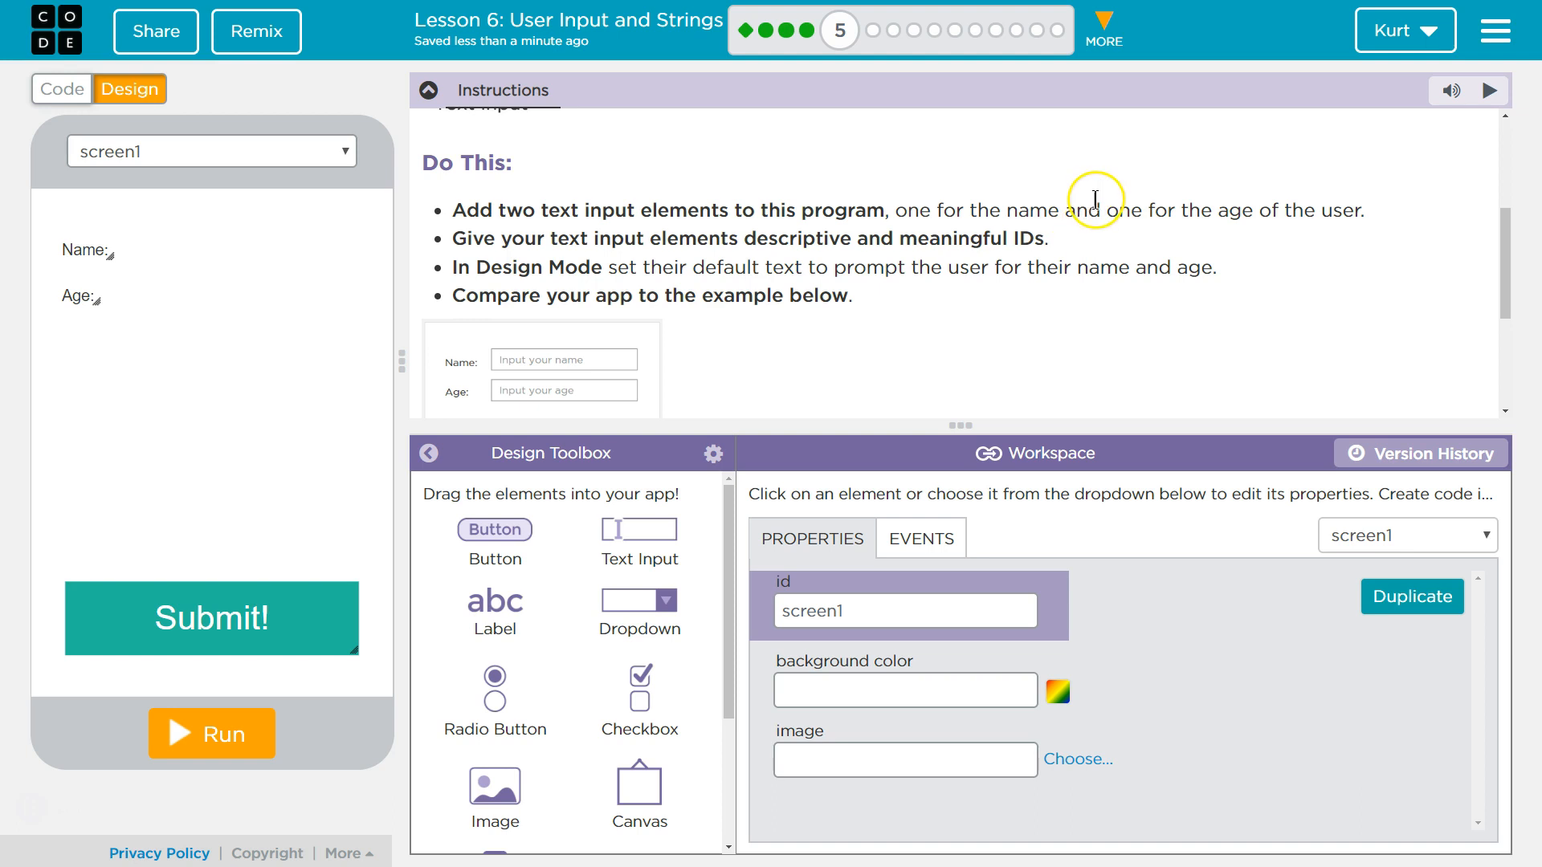
{"action": "mouse_move", "coordinate": [686, 249]}
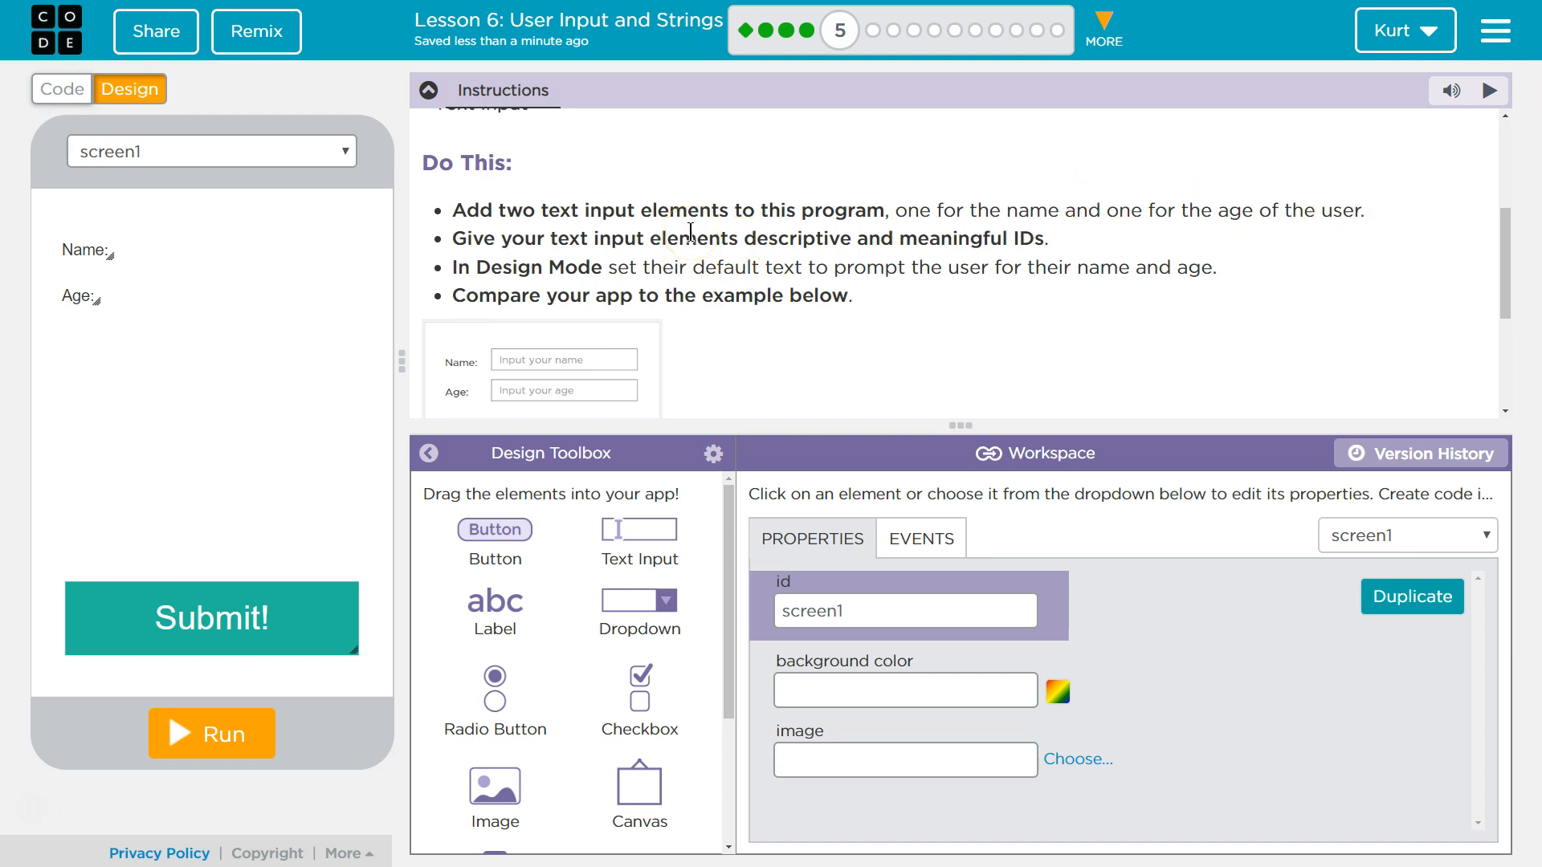
{"action": "mouse_move", "coordinate": [536, 262]}
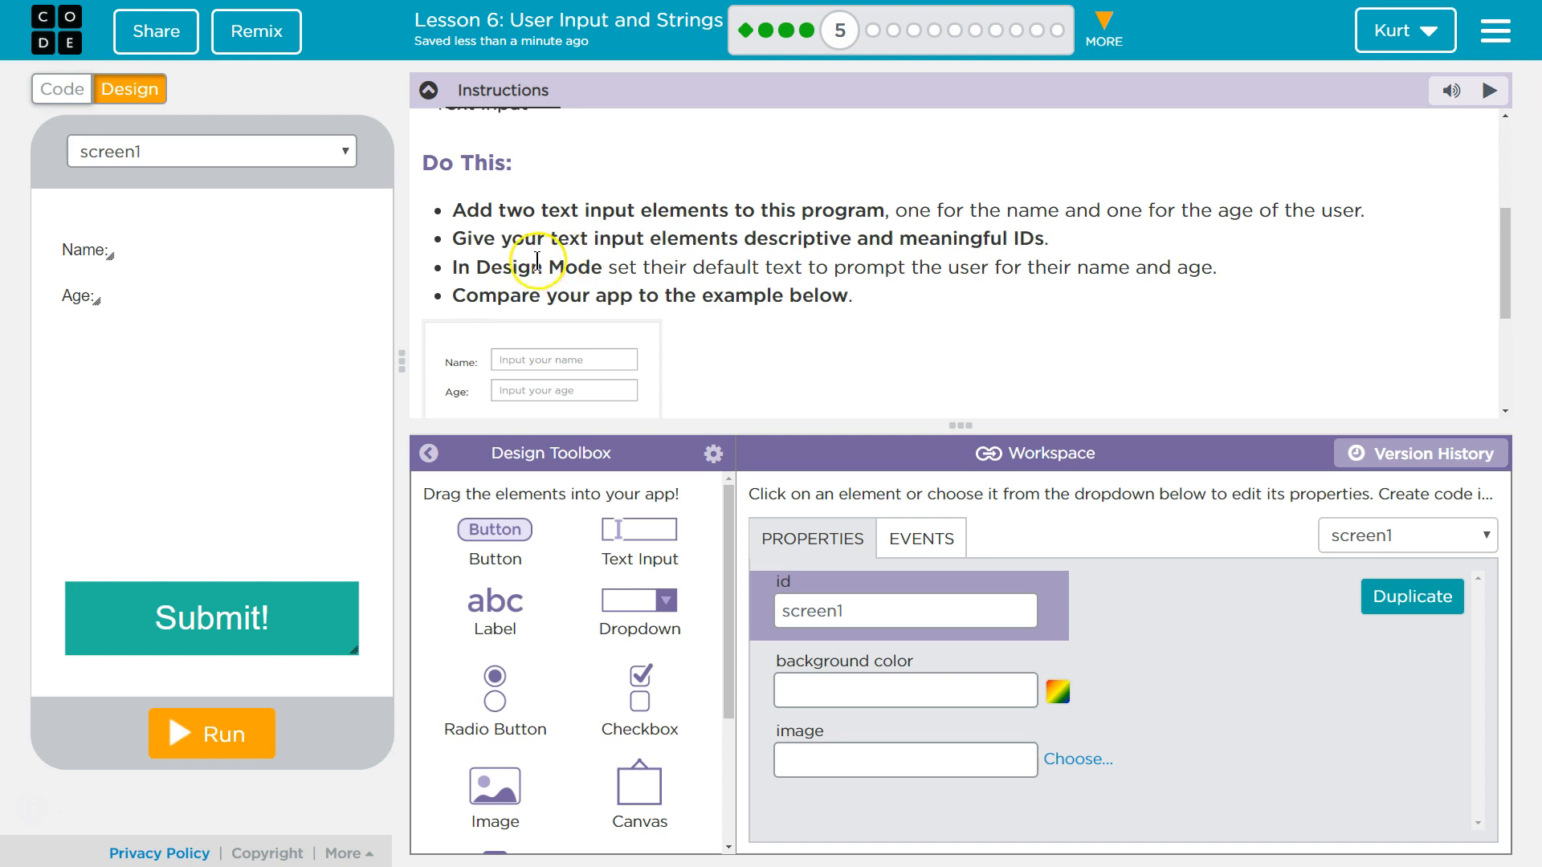
{"action": "mouse_move", "coordinate": [787, 285]}
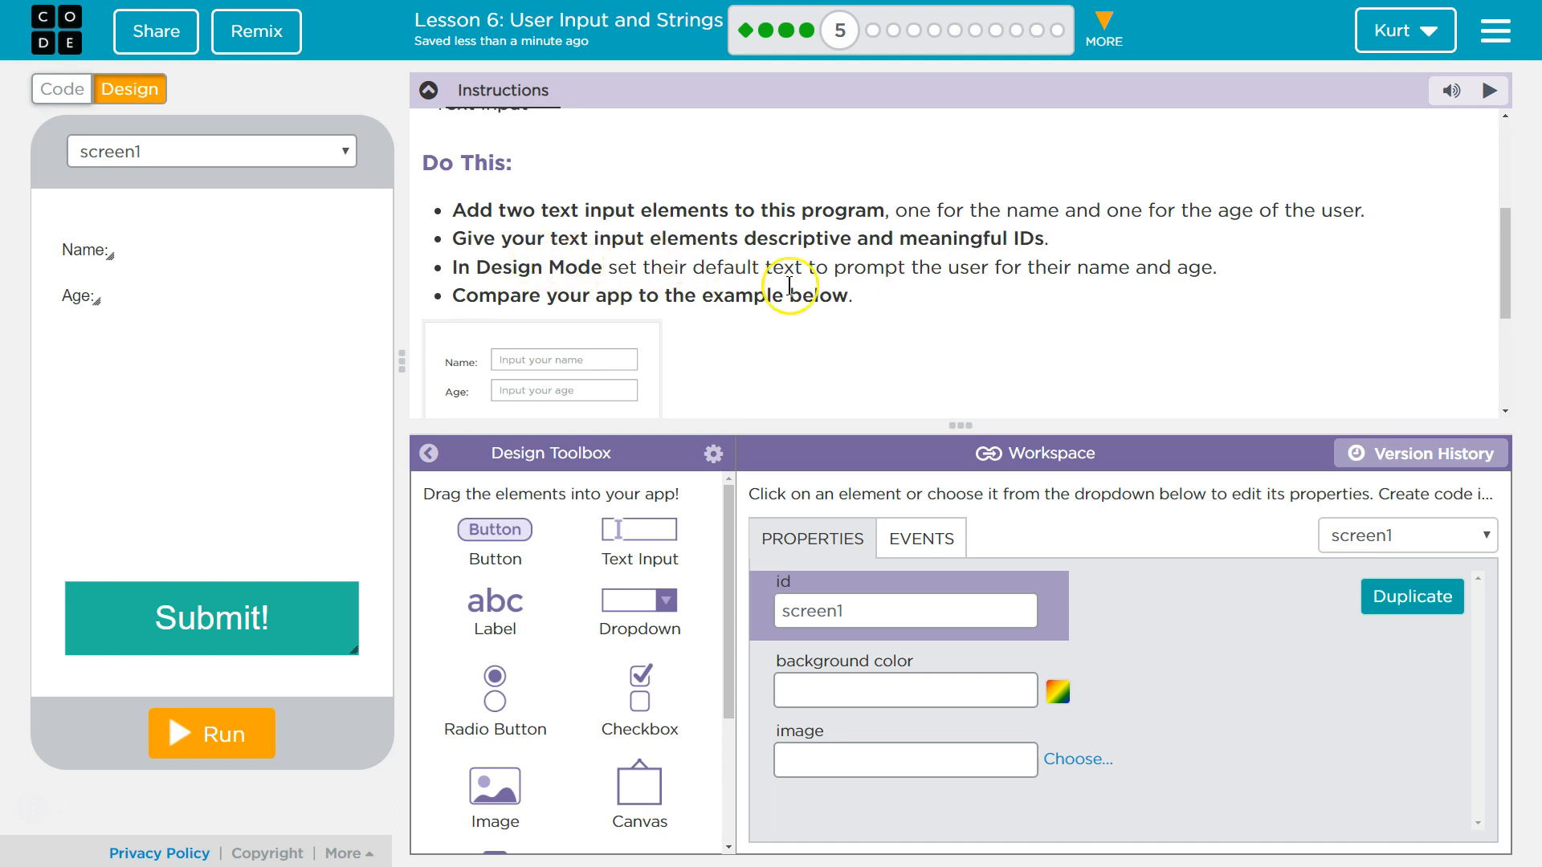
{"action": "mouse_move", "coordinate": [1223, 271]}
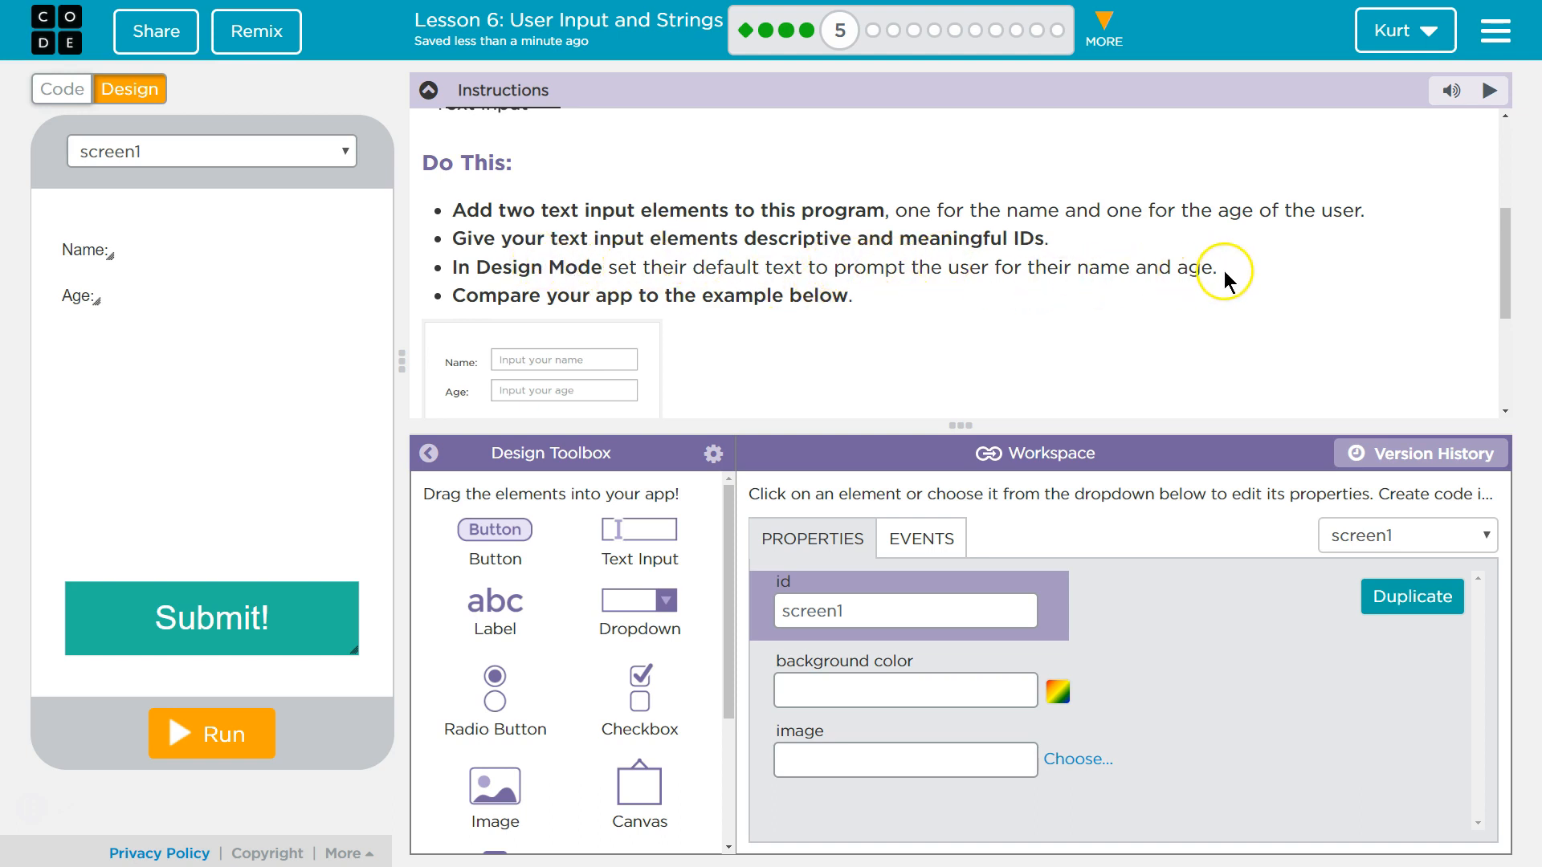
{"action": "mouse_move", "coordinate": [646, 267]}
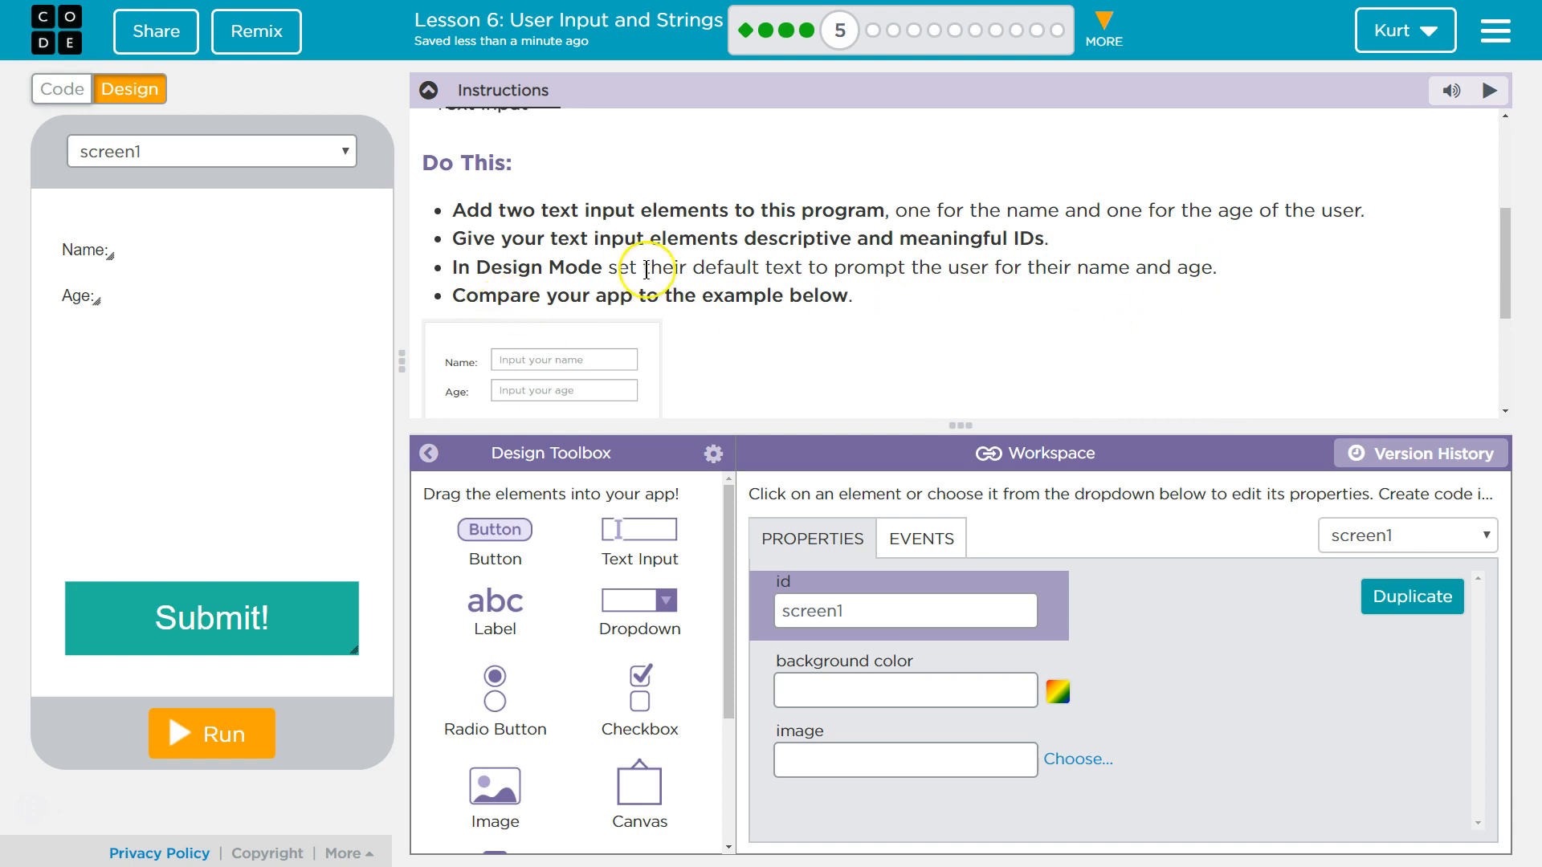
{"action": "scroll", "scroll_direction": "down", "scroll_amount": 3}
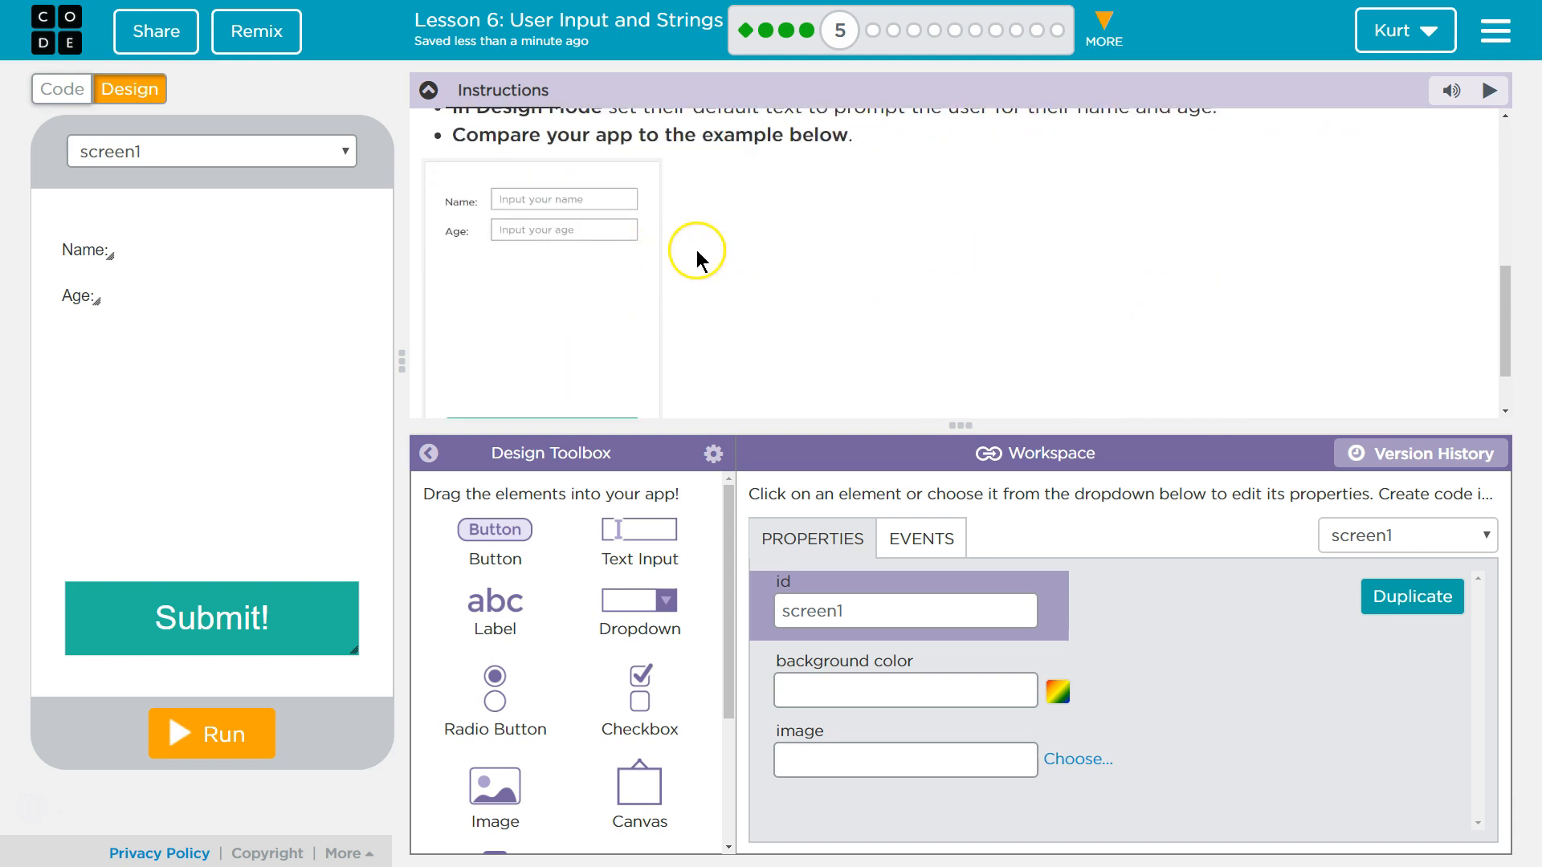
{"action": "mouse_move", "coordinate": [763, 430]}
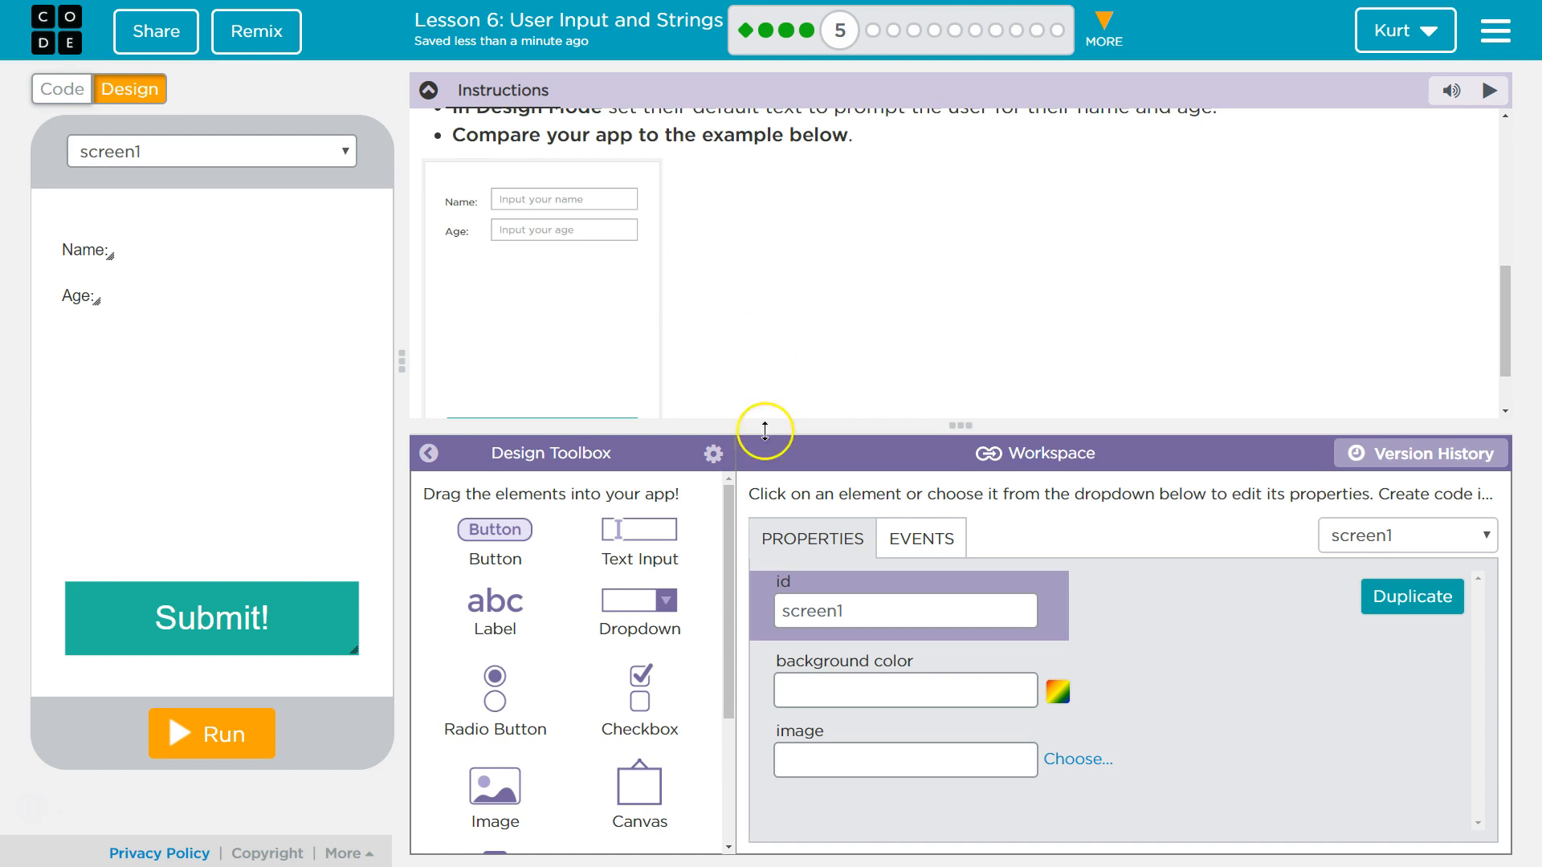
{"action": "mouse_move", "coordinate": [638, 551]}
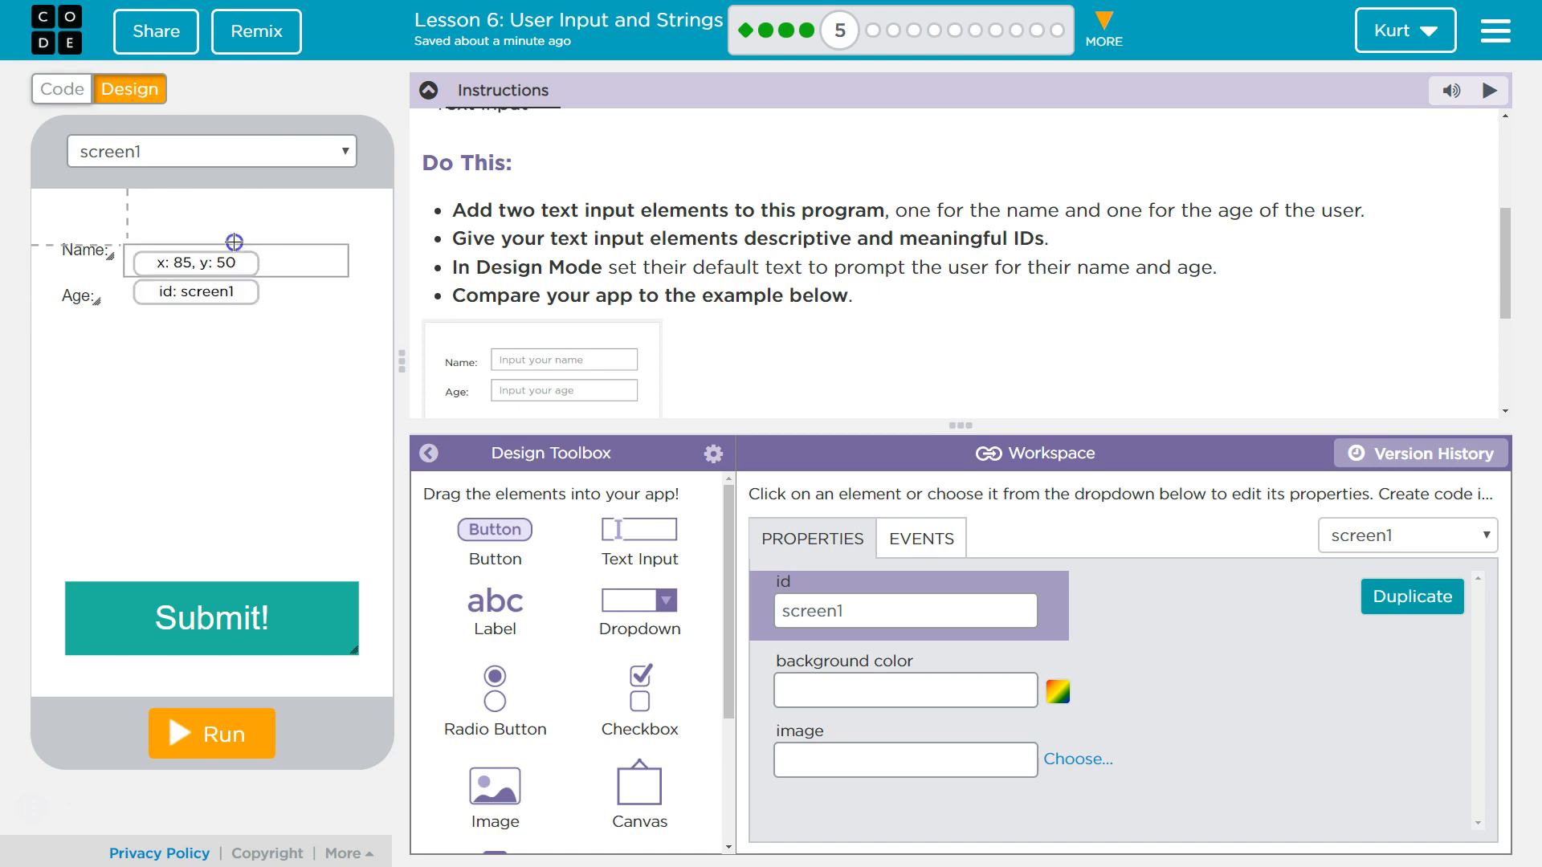
Place a text input beside Name with id nameInput and placeholder 'Input your name'.
{"action": "left_click_drag", "start_coordinate": [237, 263], "coordinate": [238, 245]}
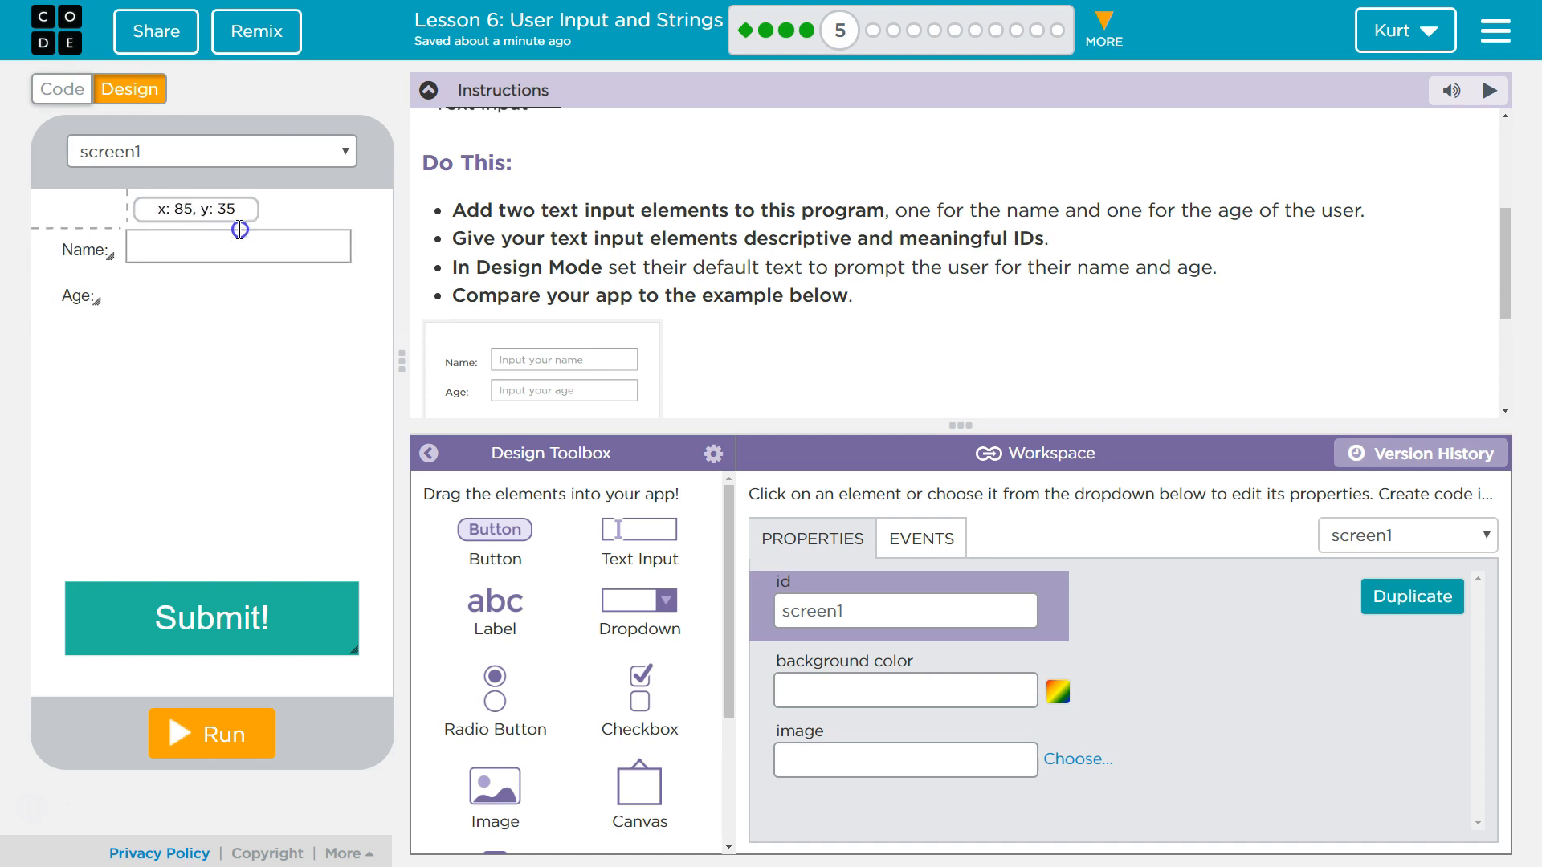
{"action": "left_click", "coordinate": [238, 246]}
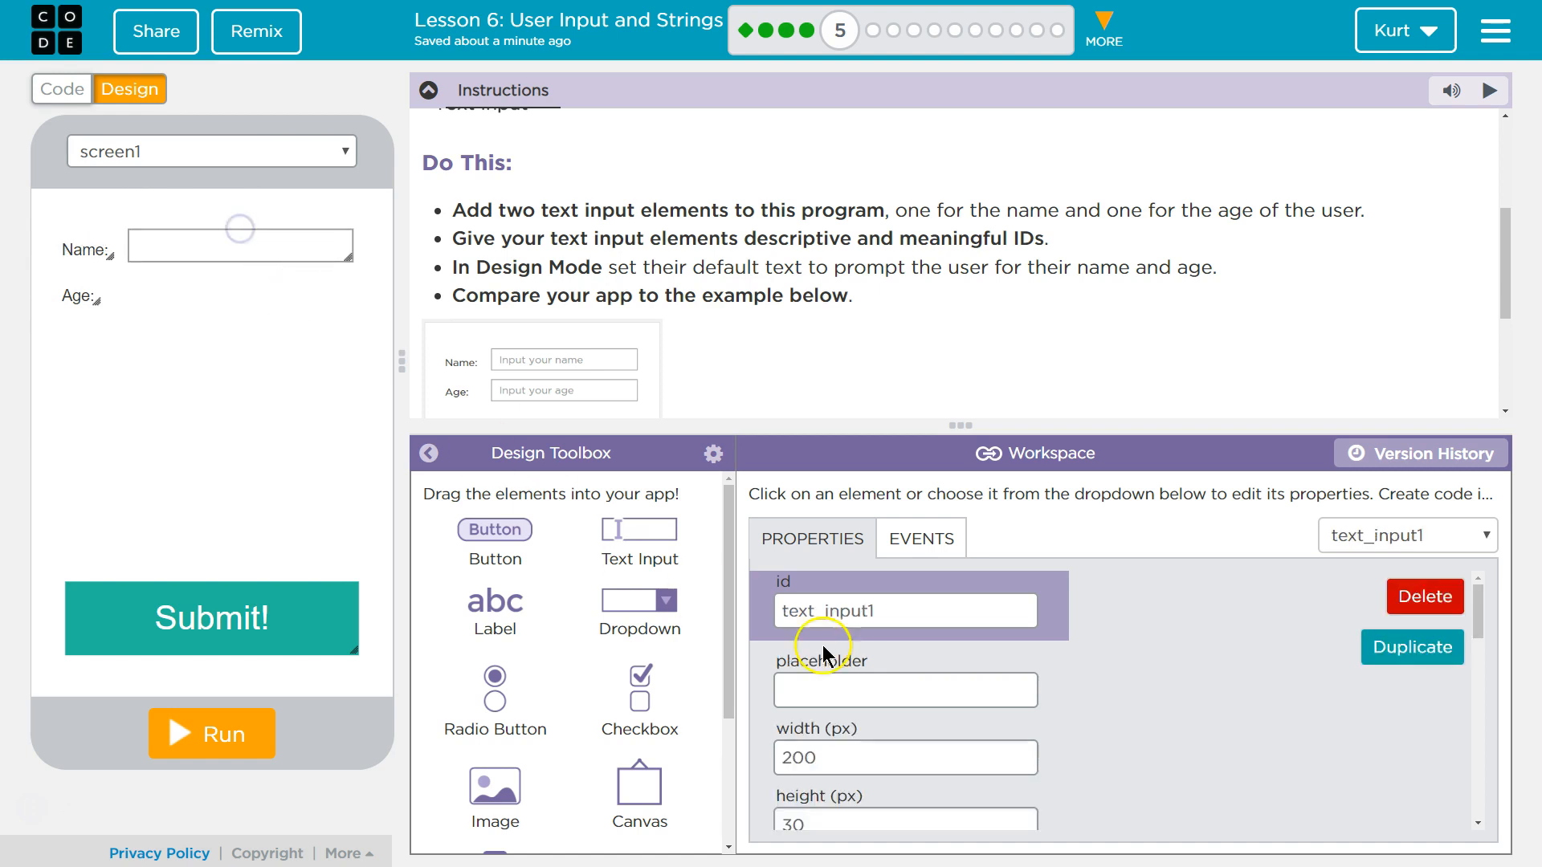
{"action": "triple_click", "coordinate": [903, 610]}
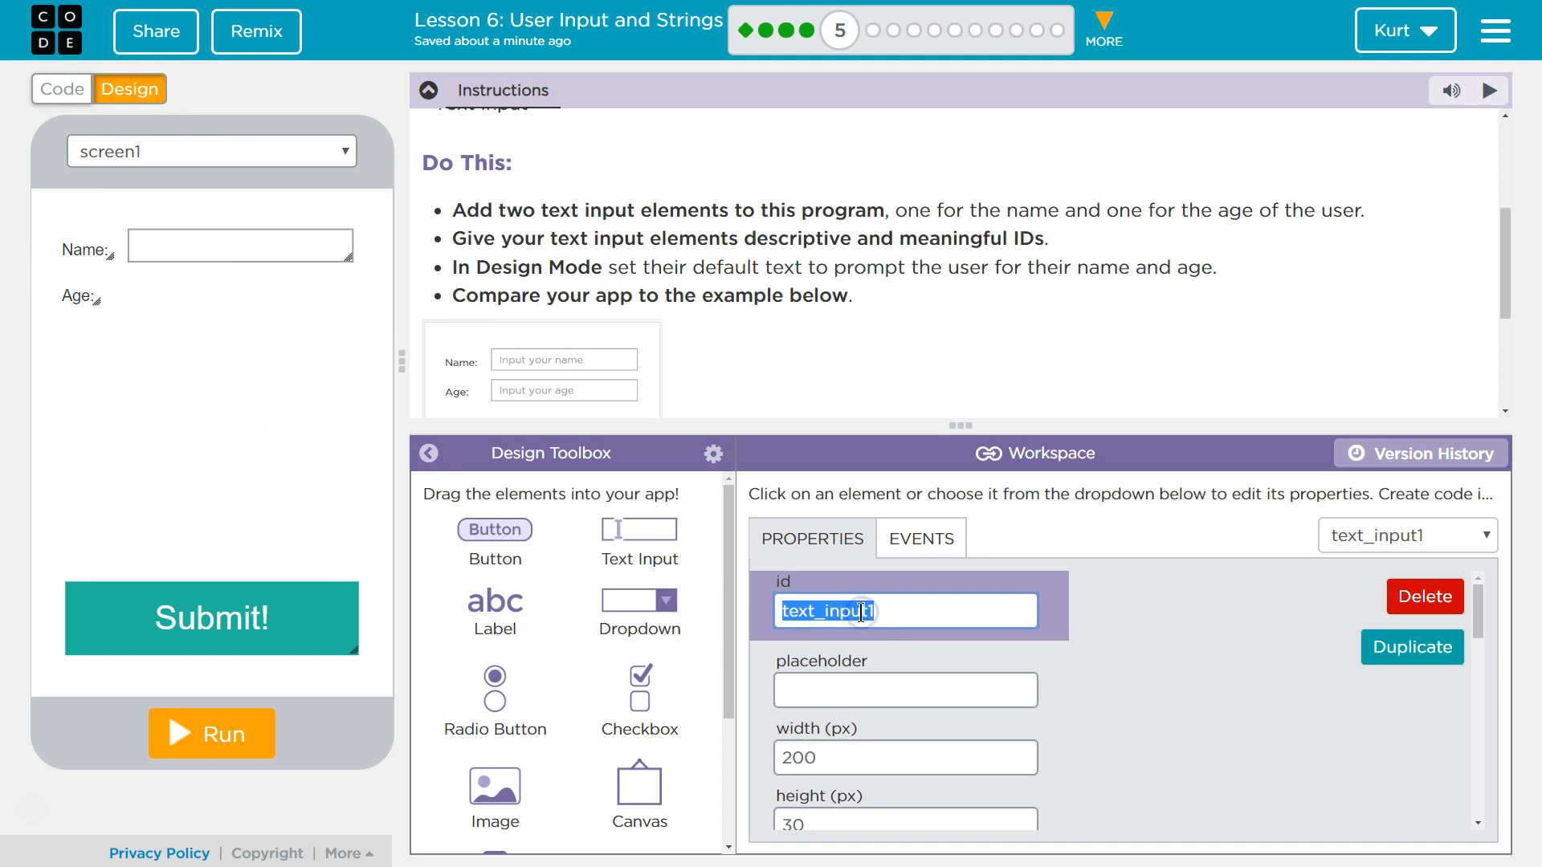
{"action": "type", "text": "name1"}
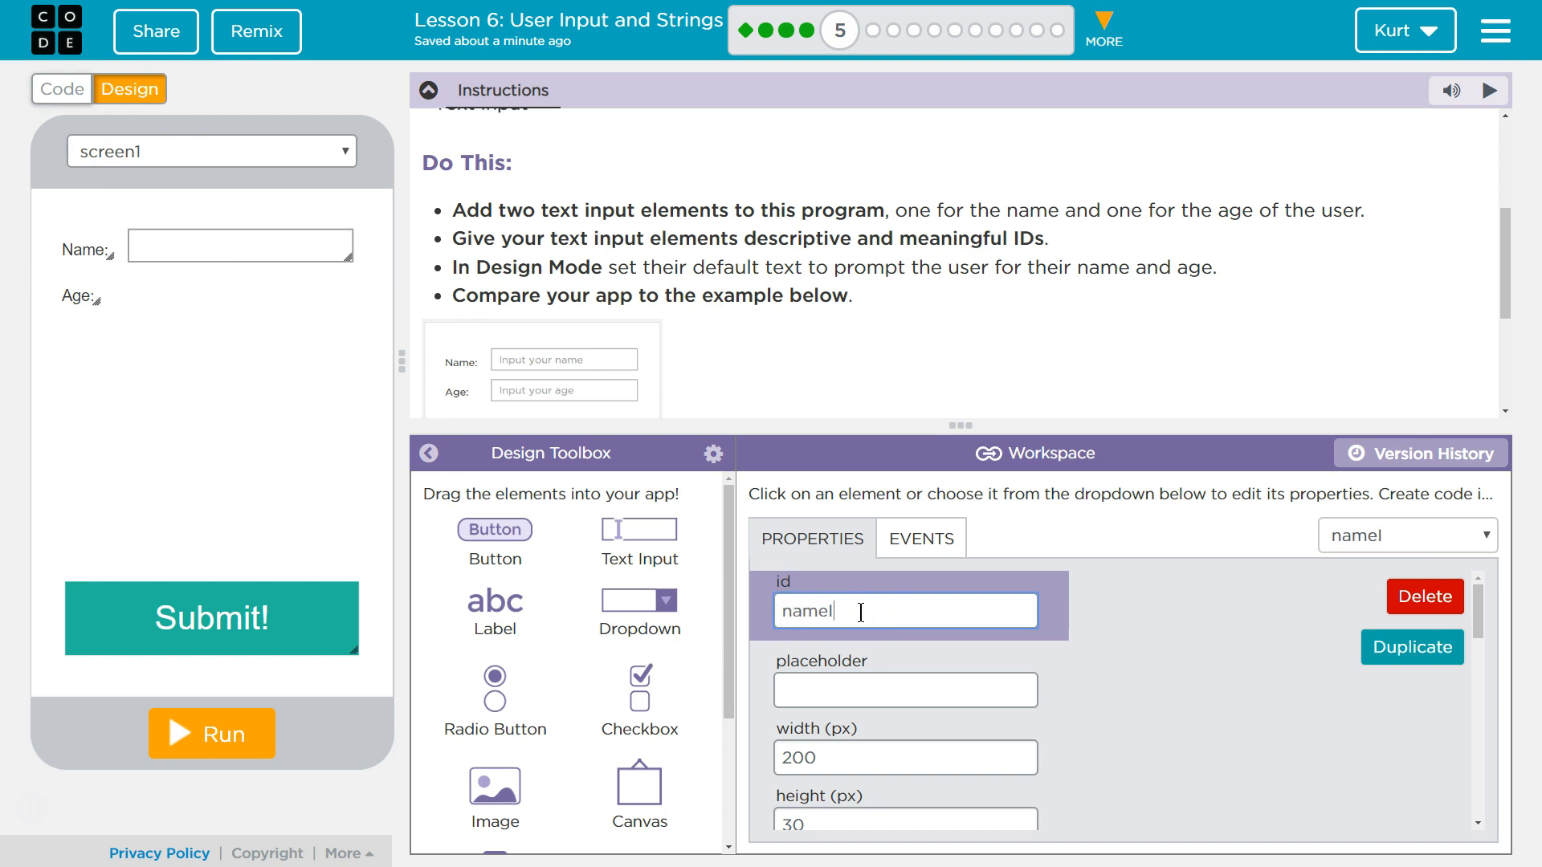
{"action": "type", "text": "nput"}
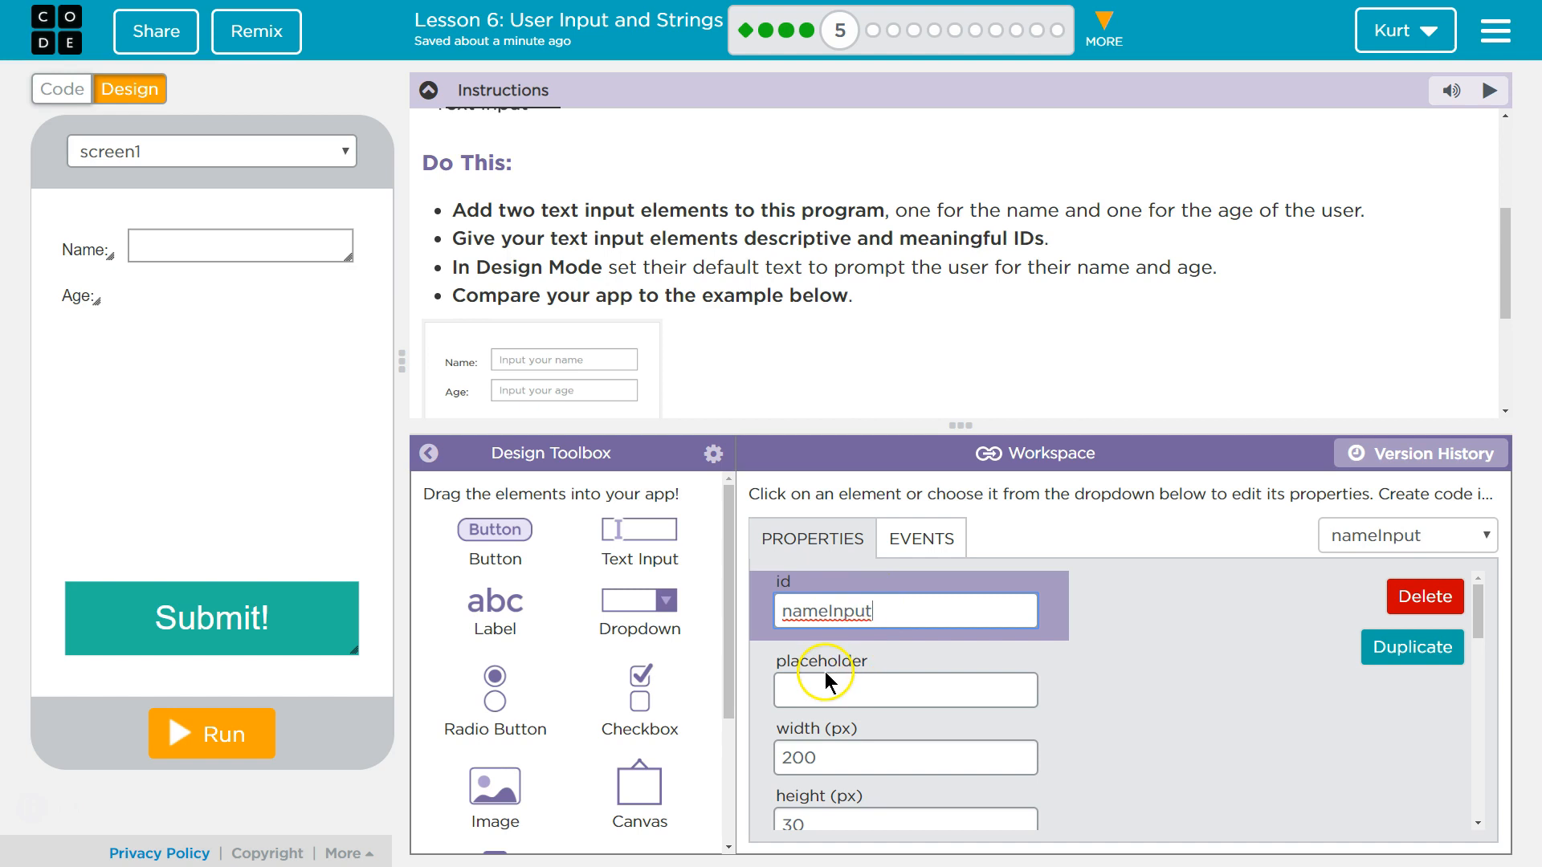
{"action": "left_click", "coordinate": [903, 689]}
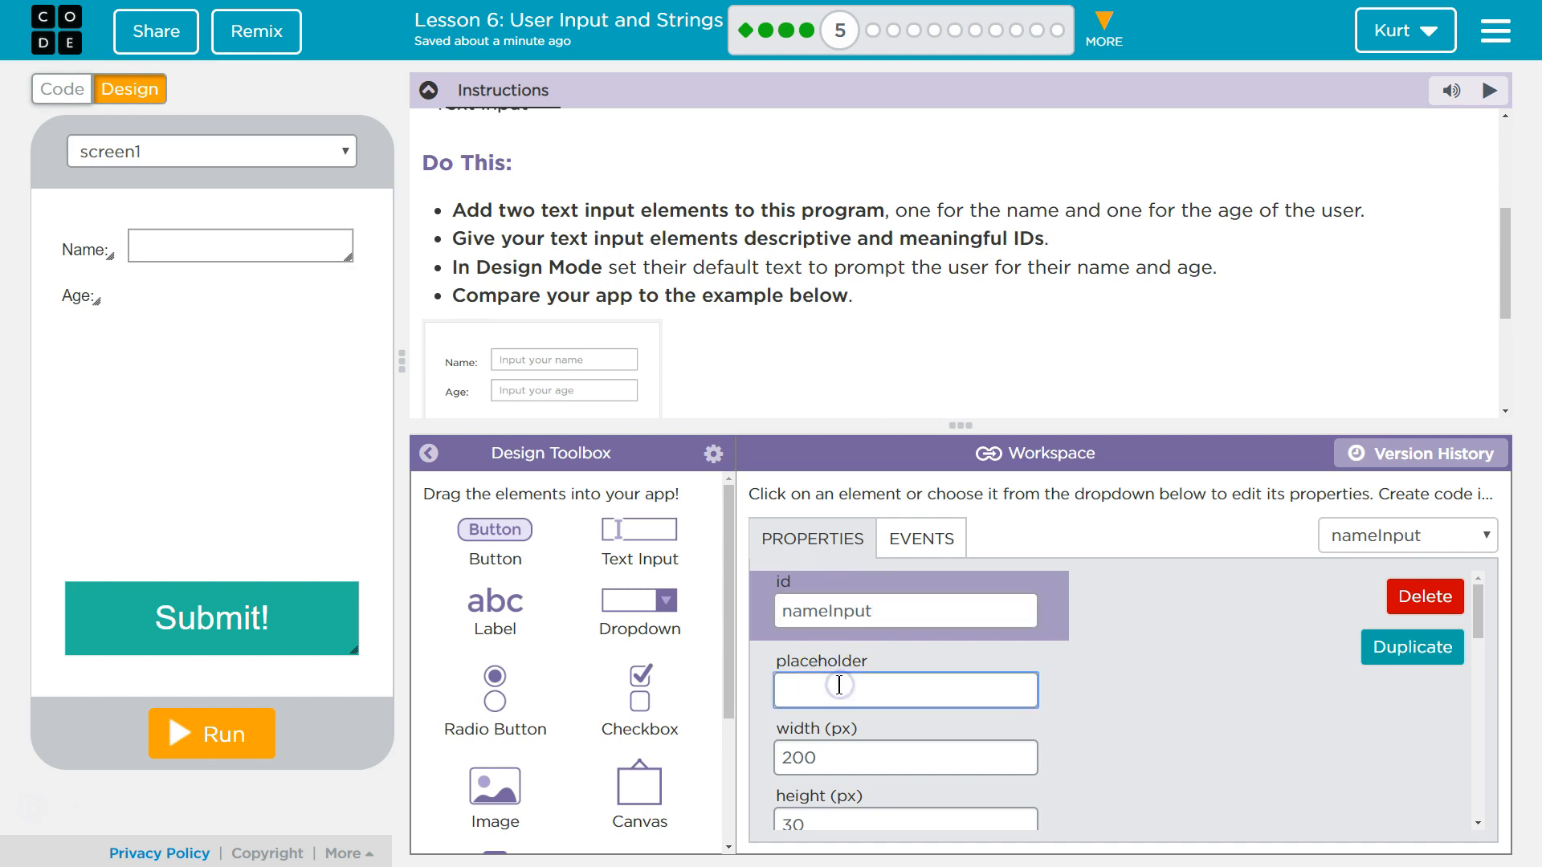
{"action": "type", "text": "Input your name"}
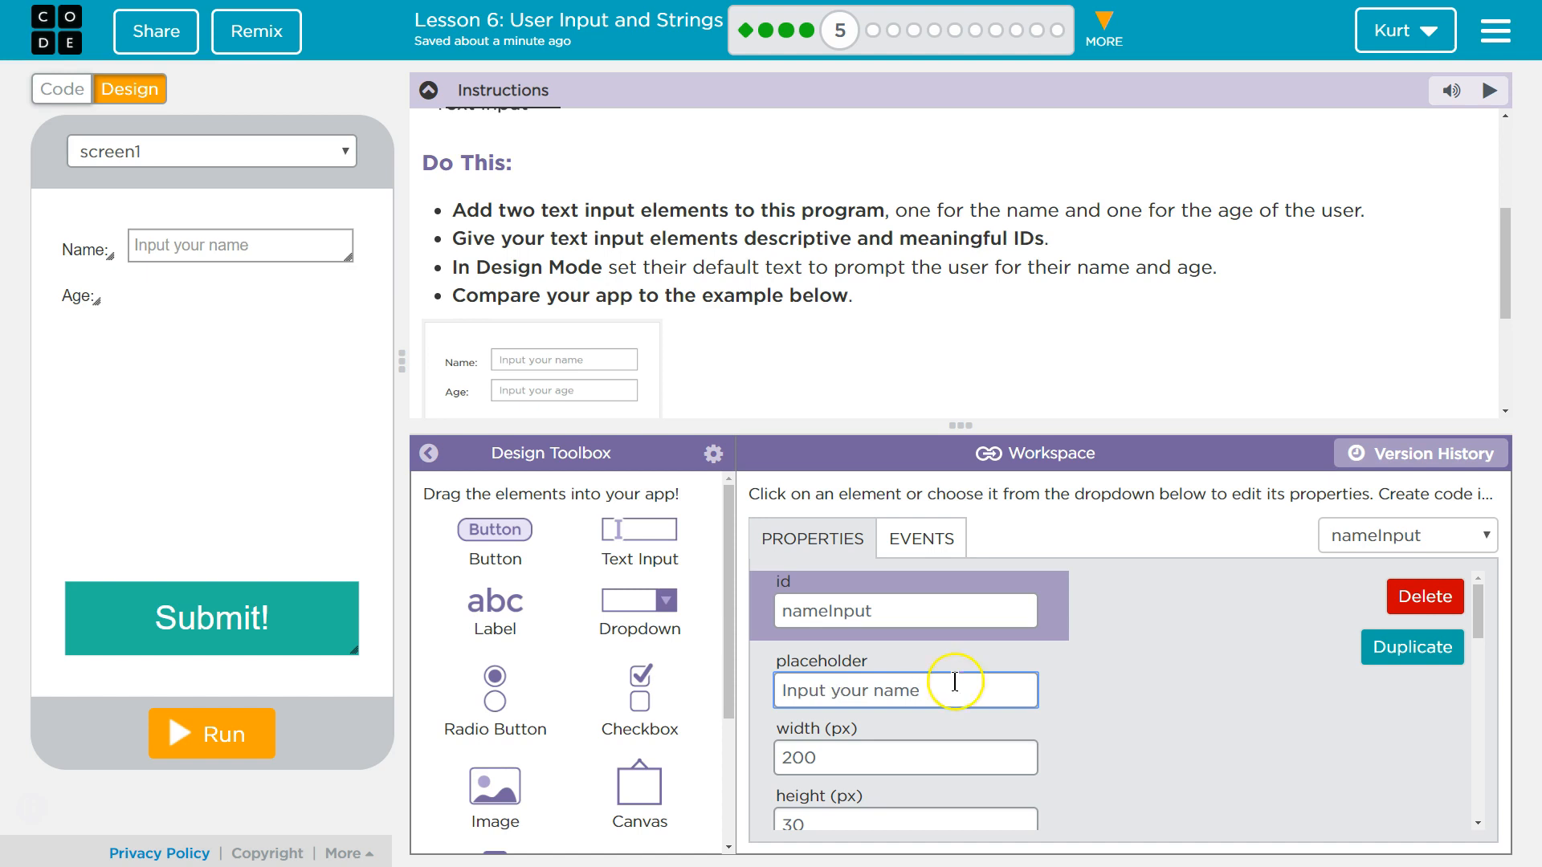
{"action": "mouse_move", "coordinate": [639, 529]}
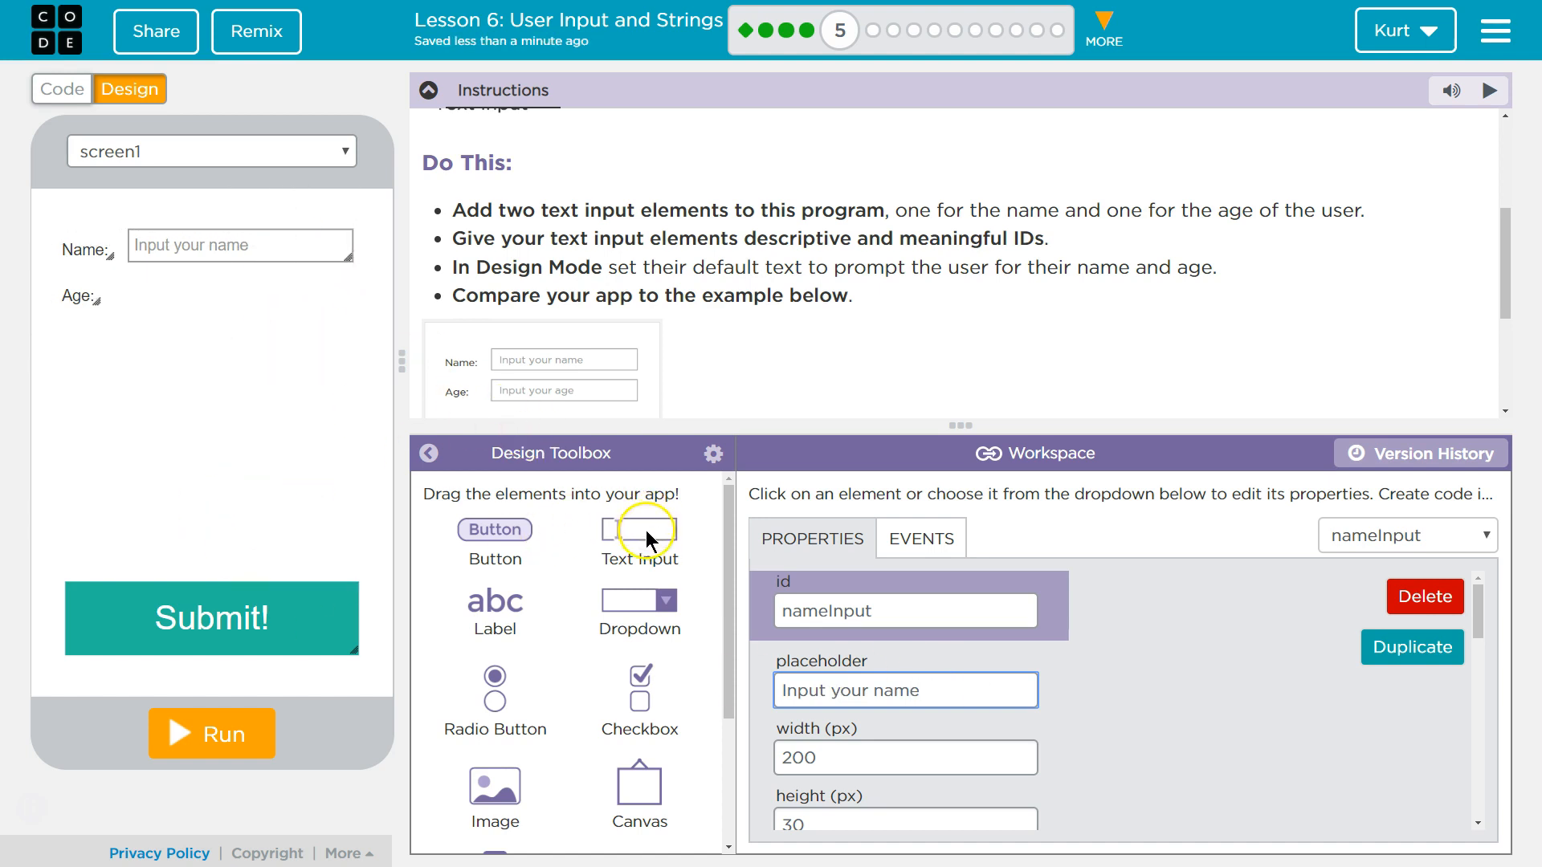
Place a second text input beside Age with placeholder 'Input your age', then run the app.
{"action": "left_click_drag", "start_coordinate": [640, 529], "coordinate": [234, 295]}
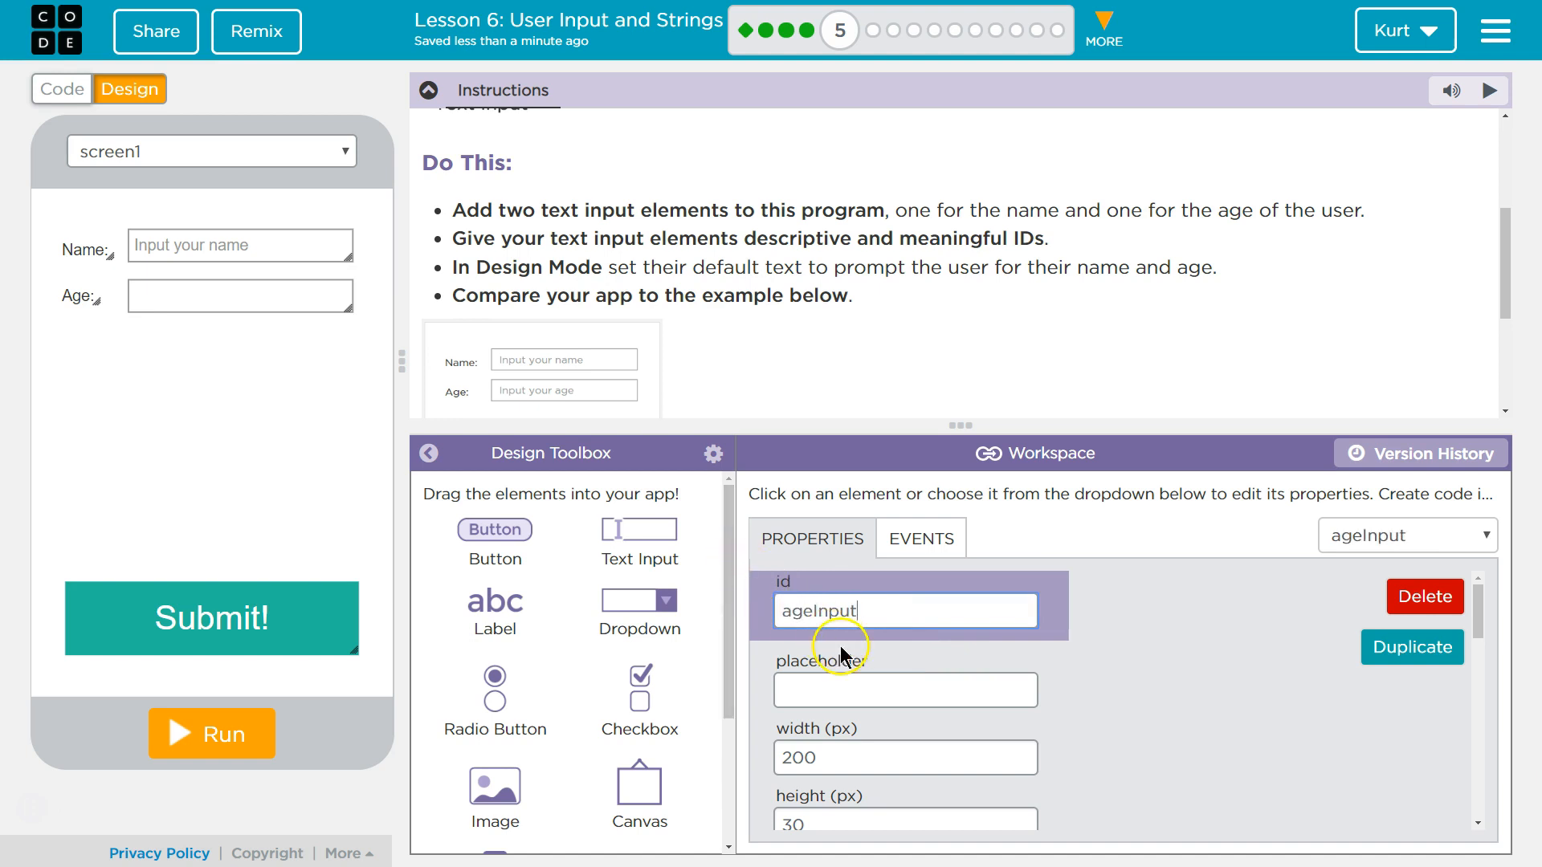
{"action": "left_click", "coordinate": [903, 689]}
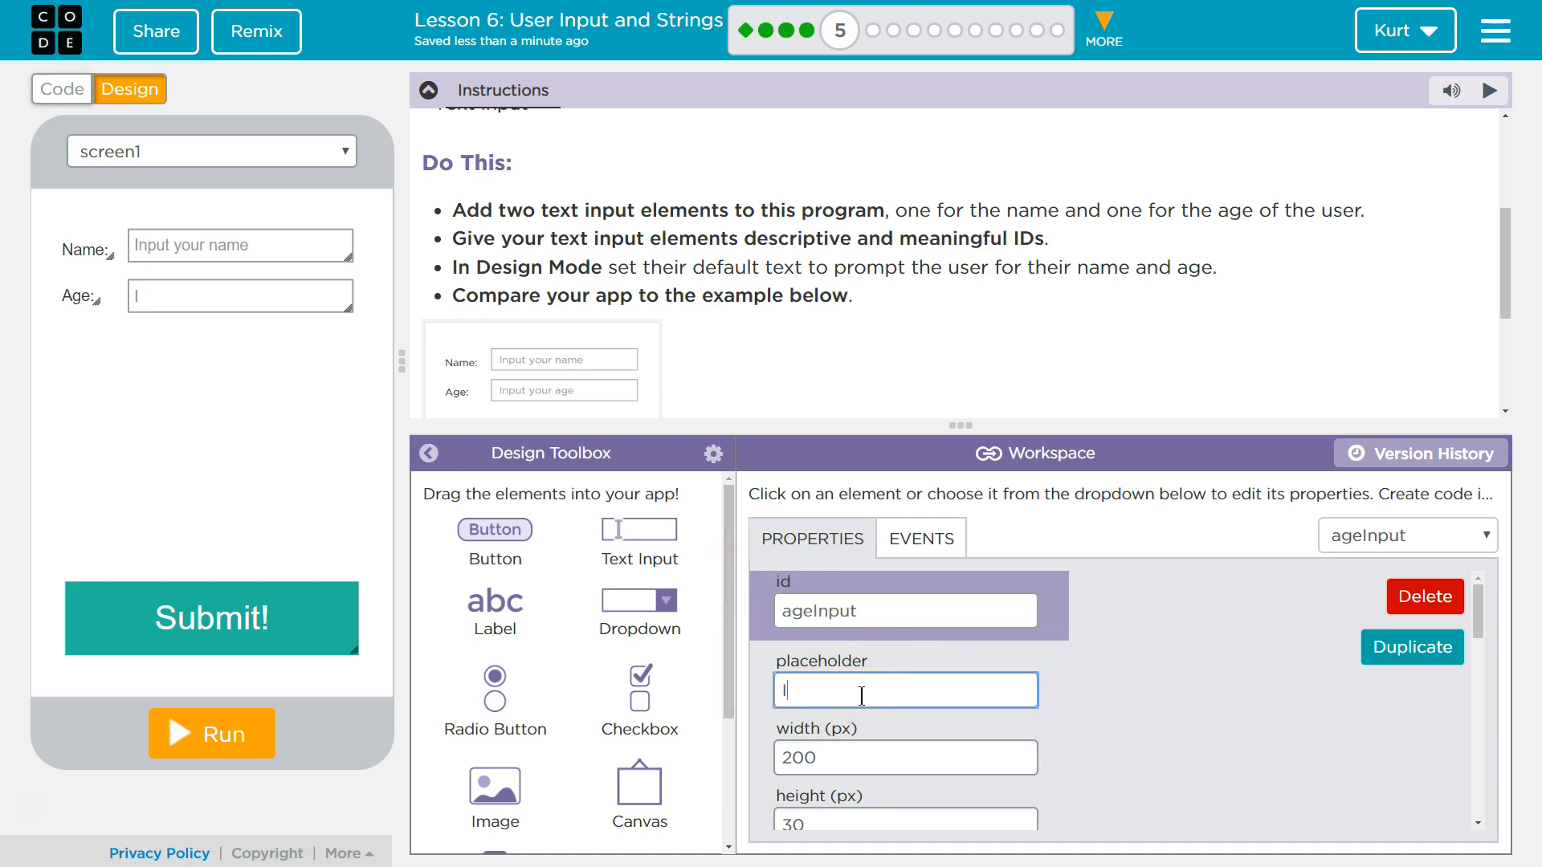
{"action": "type", "text": "Input your"}
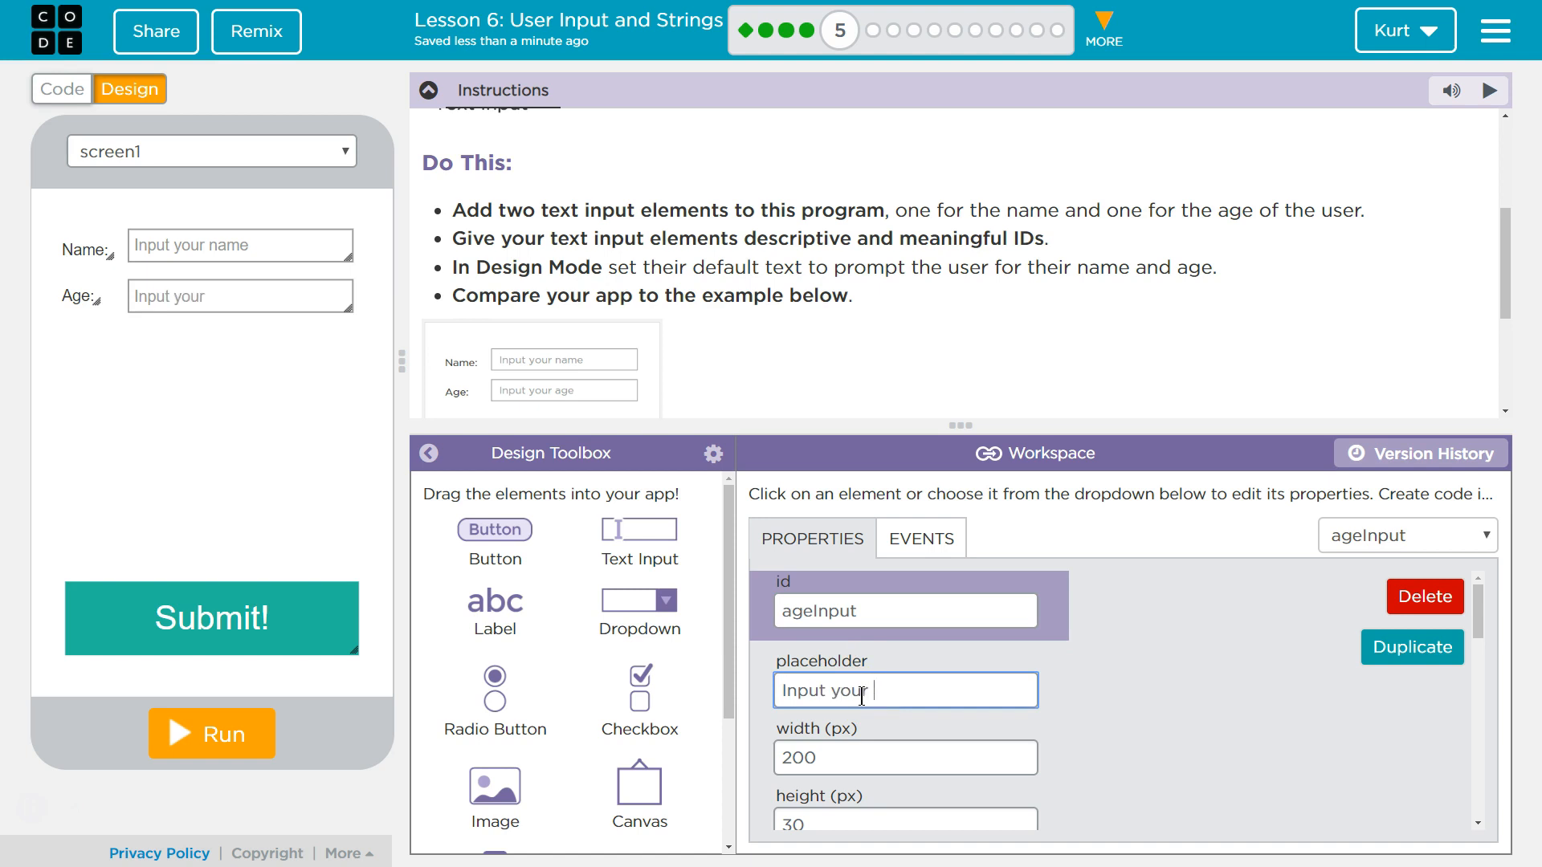
{"action": "type", "text": "age"}
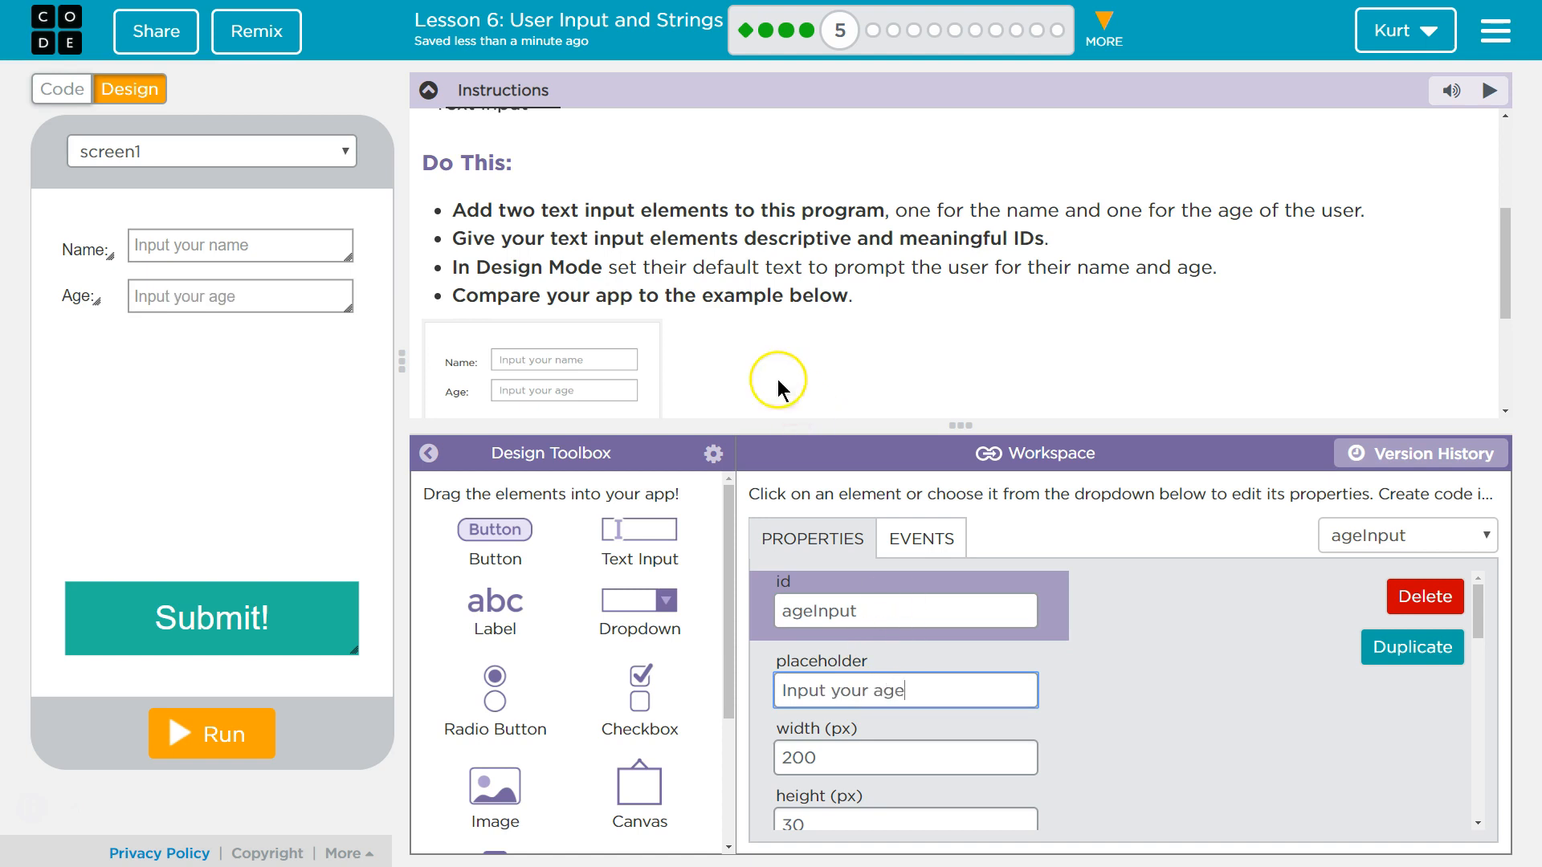
{"action": "mouse_move", "coordinate": [813, 268]}
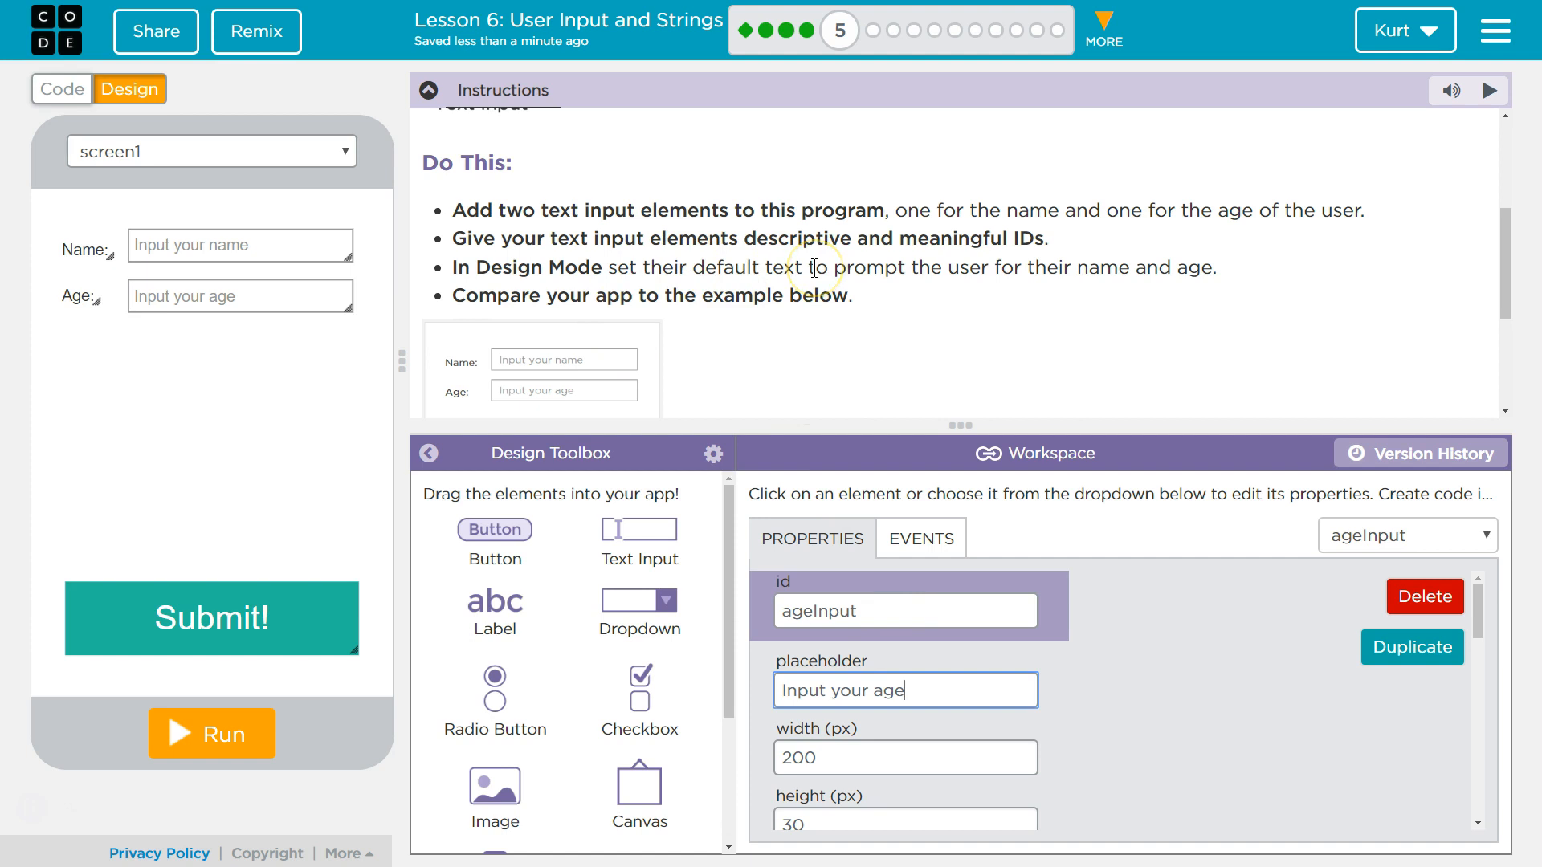
{"action": "left_click", "coordinate": [210, 618]}
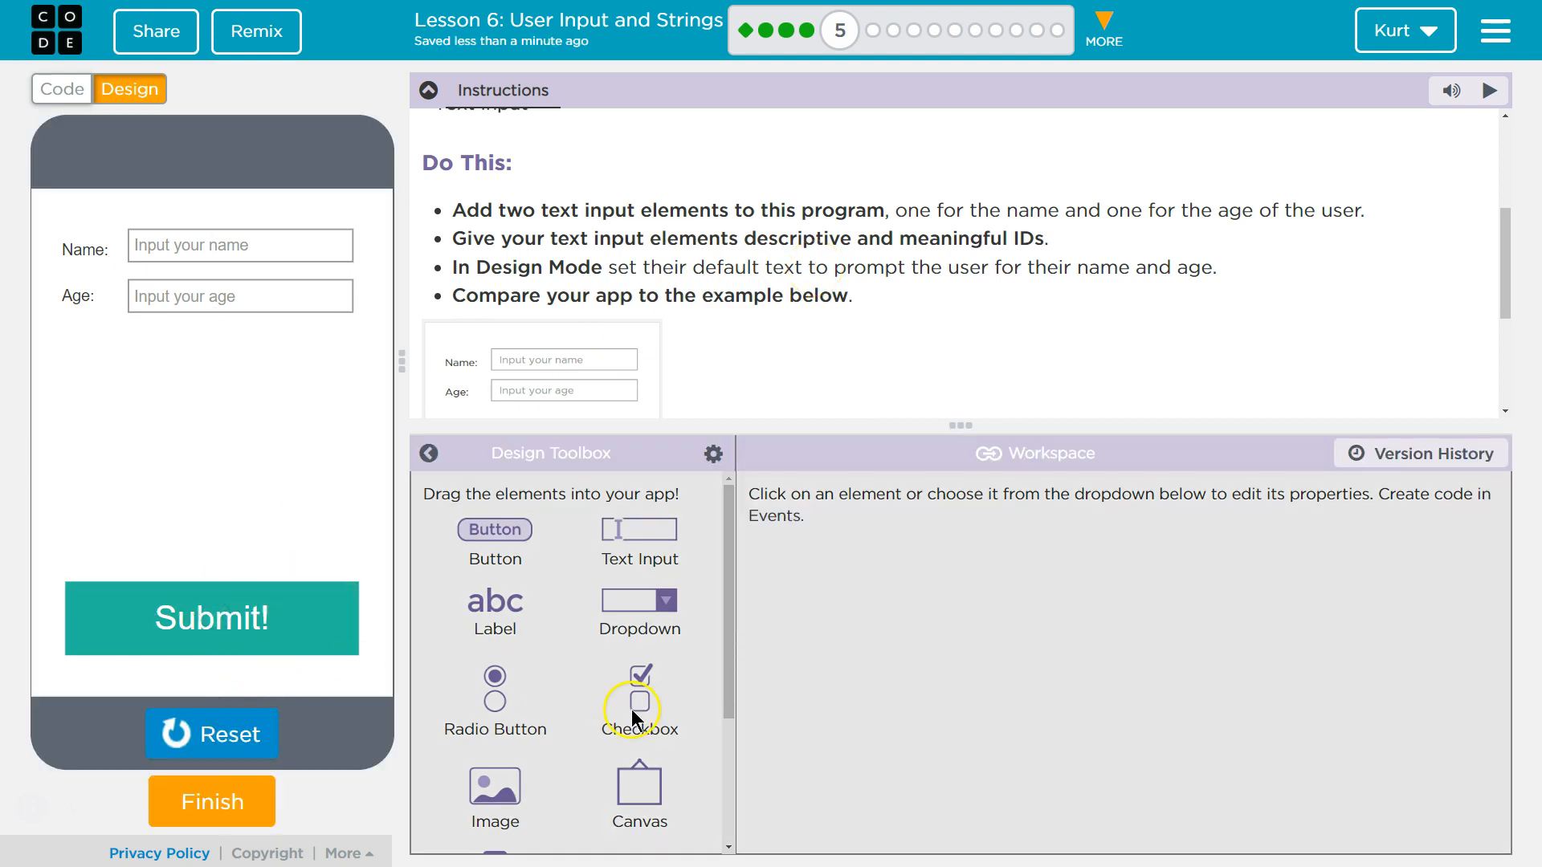
Enter age 31 and name 'Mr K' in the running app, then mark the level finished.
{"action": "left_click", "coordinate": [239, 245]}
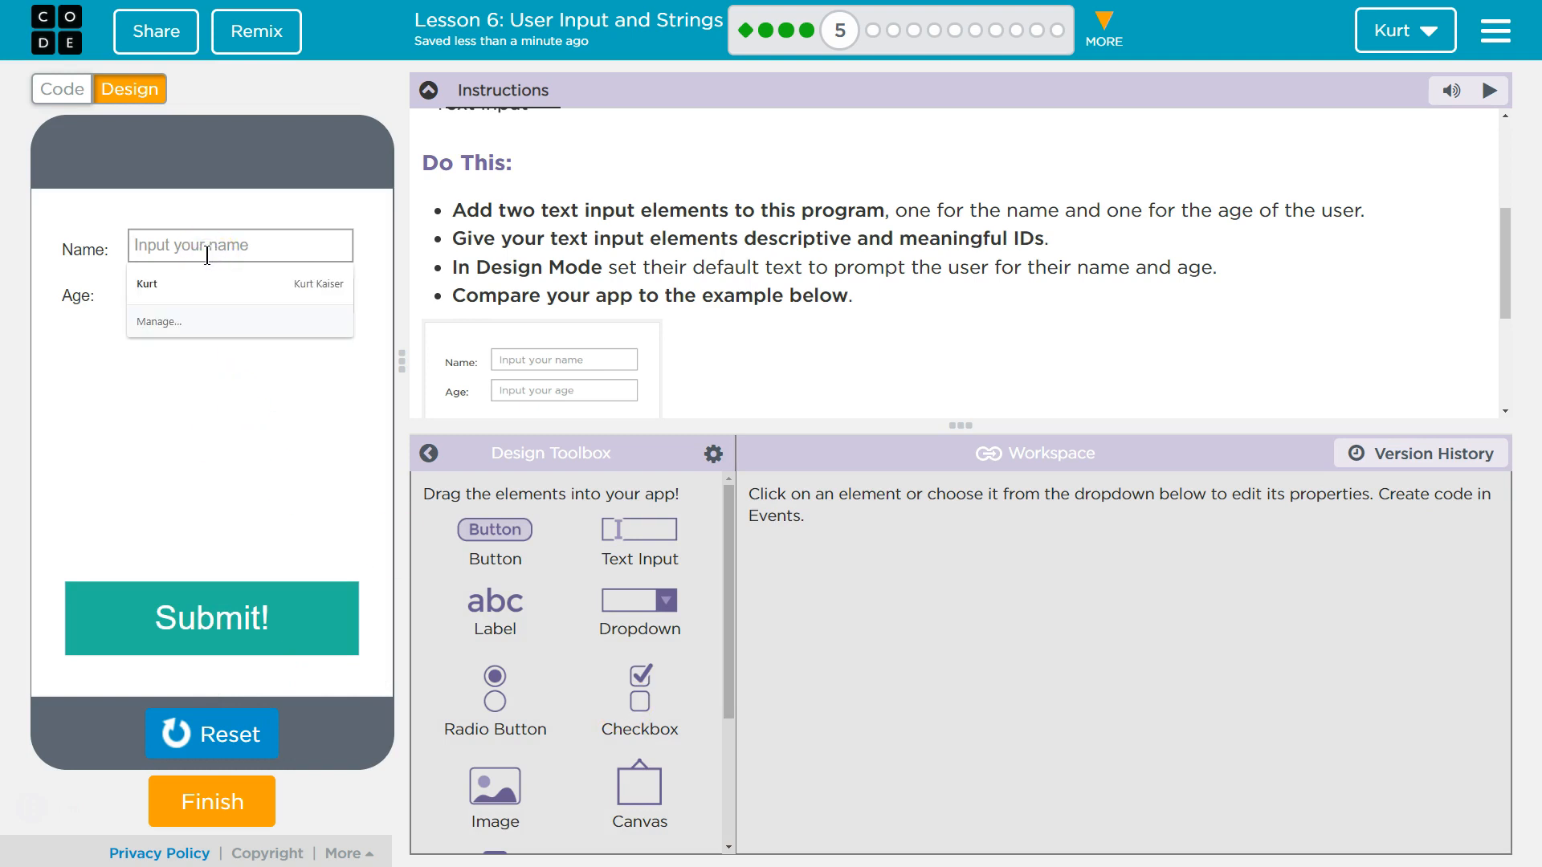
{"action": "mouse_move", "coordinate": [193, 242]}
{"action": "type", "text": "Kurt"}
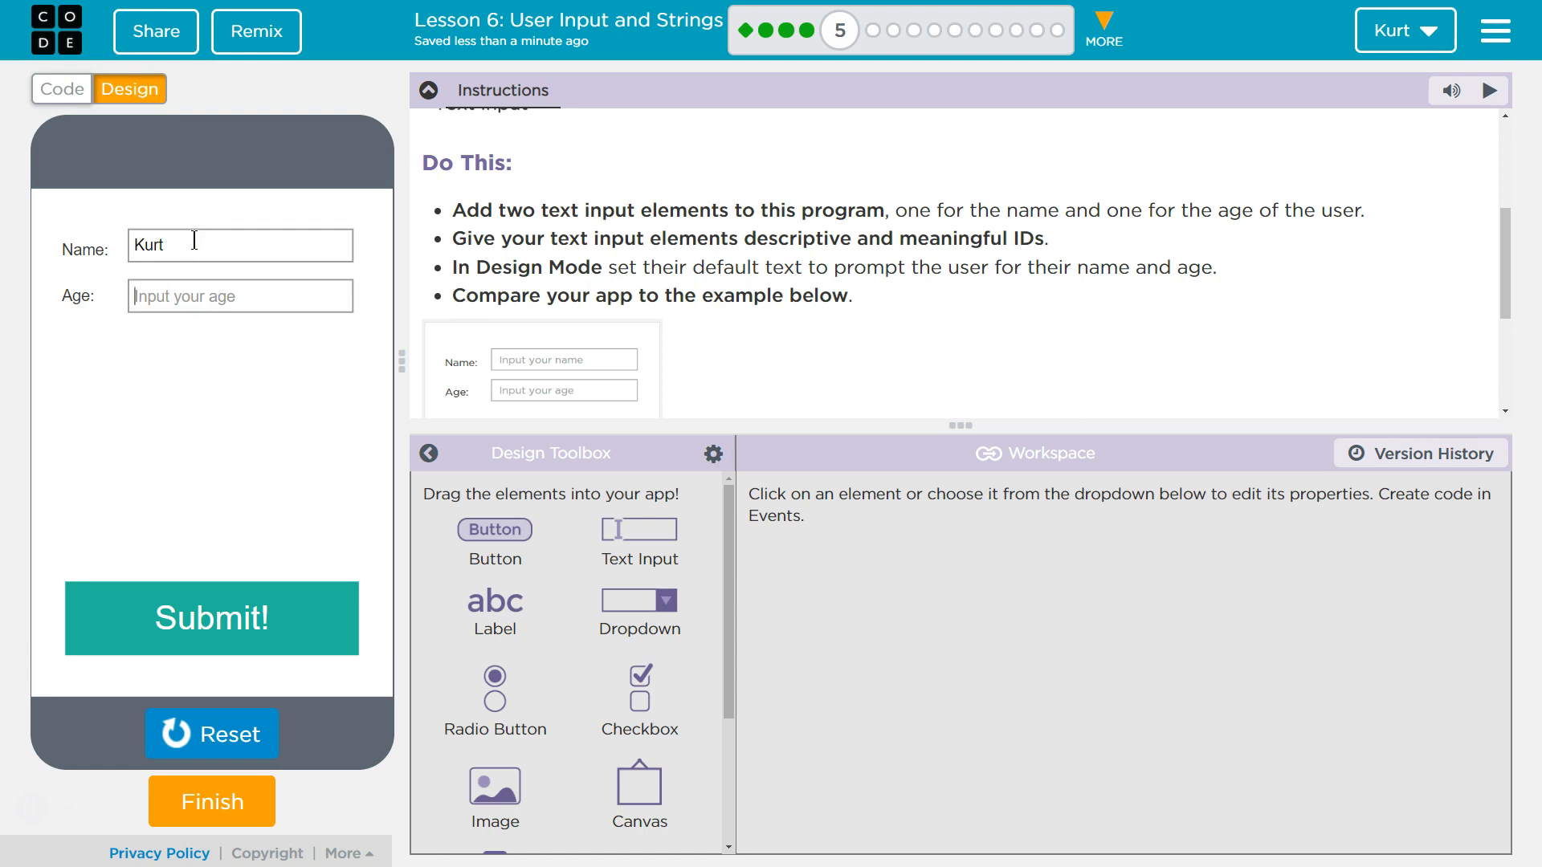
{"action": "type", "text": "31"}
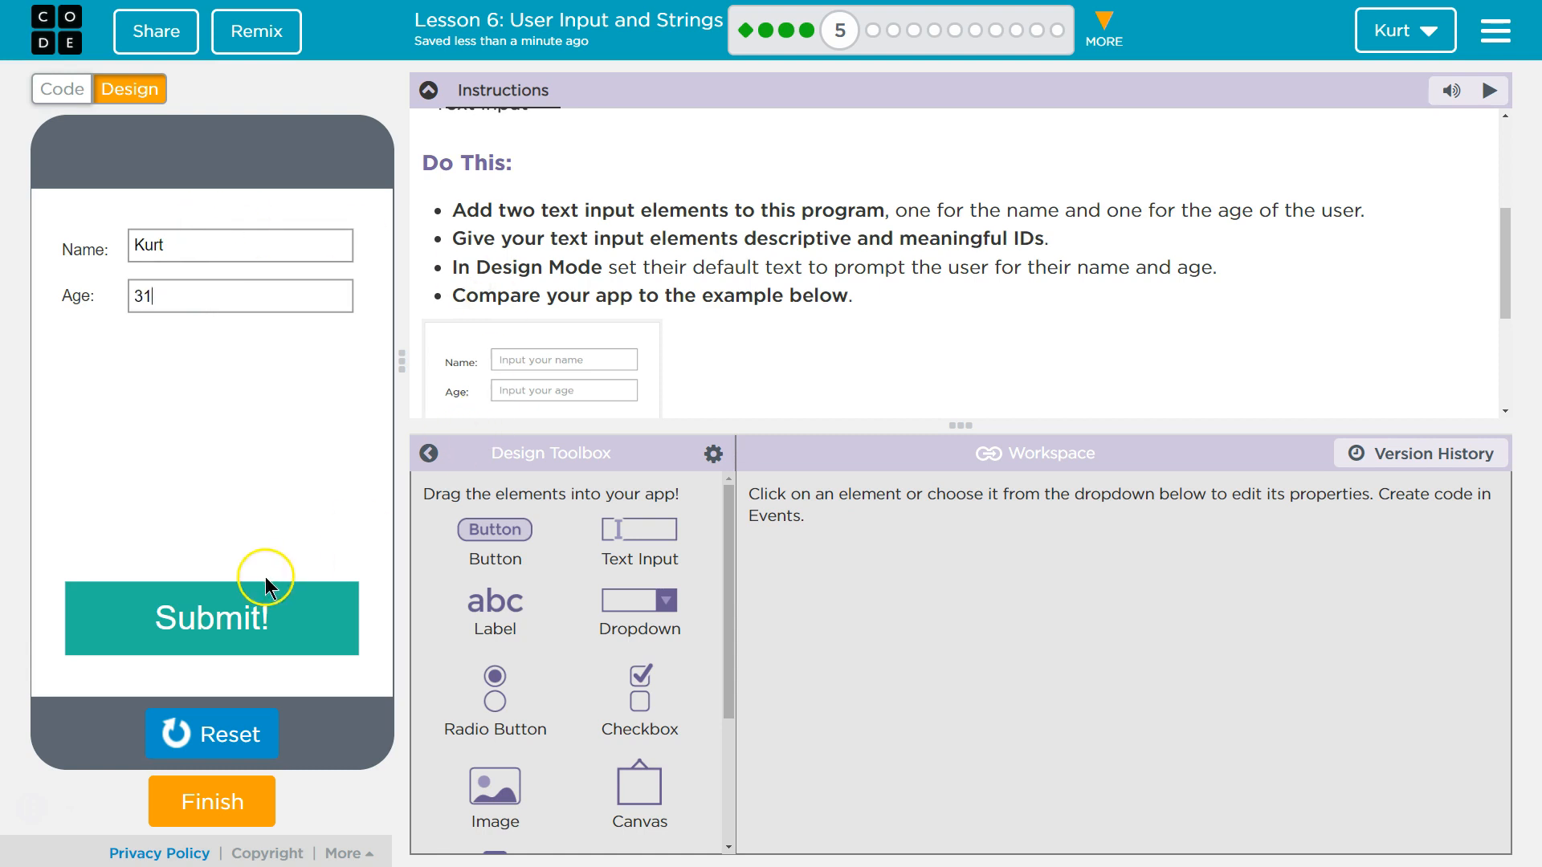
{"action": "left_click", "coordinate": [240, 245]}
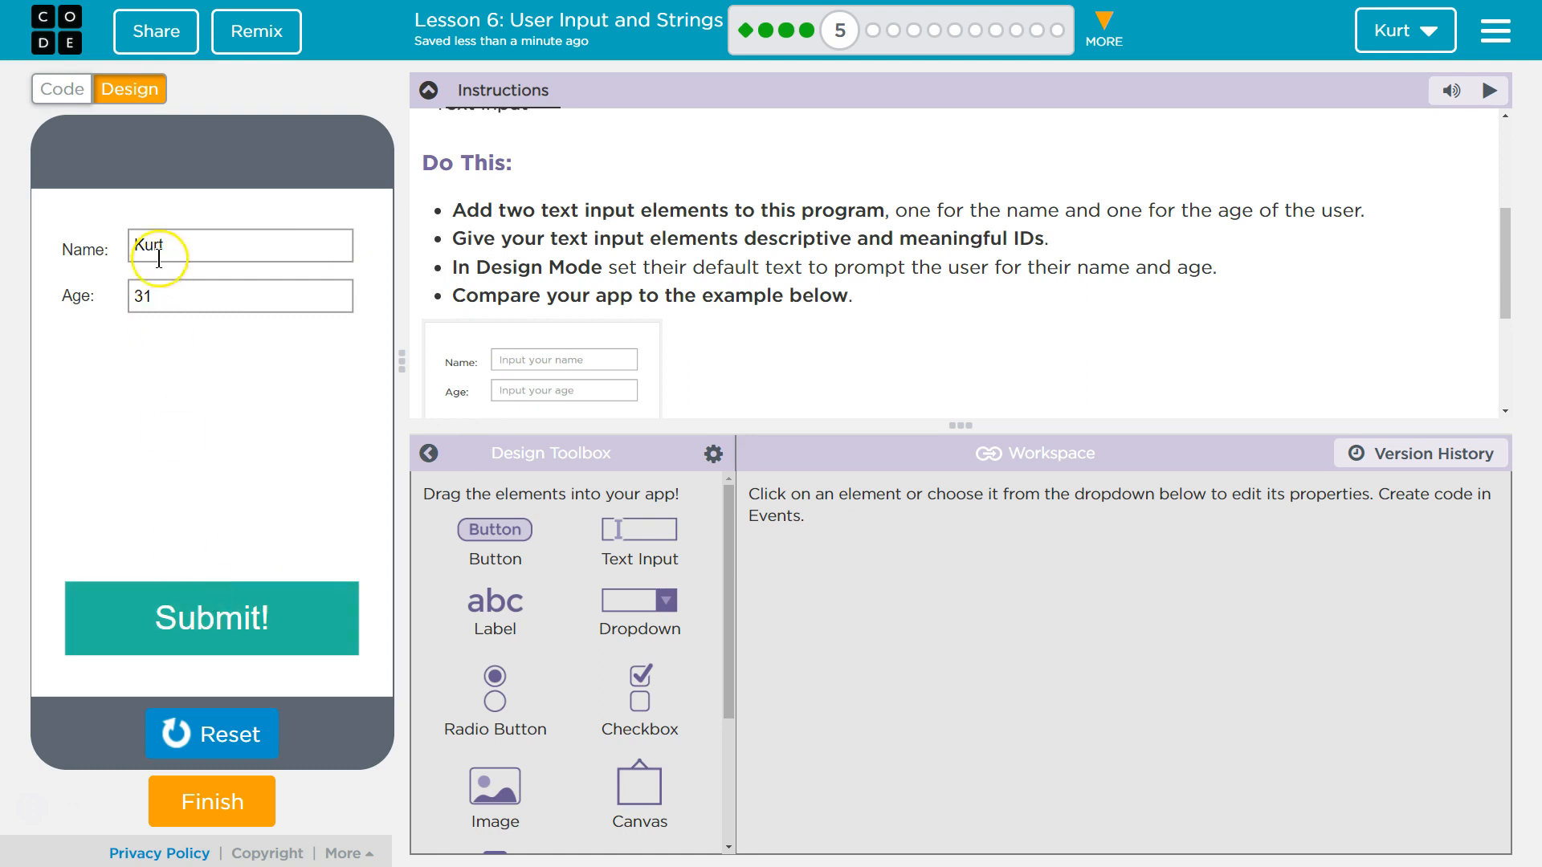
{"action": "type", "text": "Mr Kaise"}
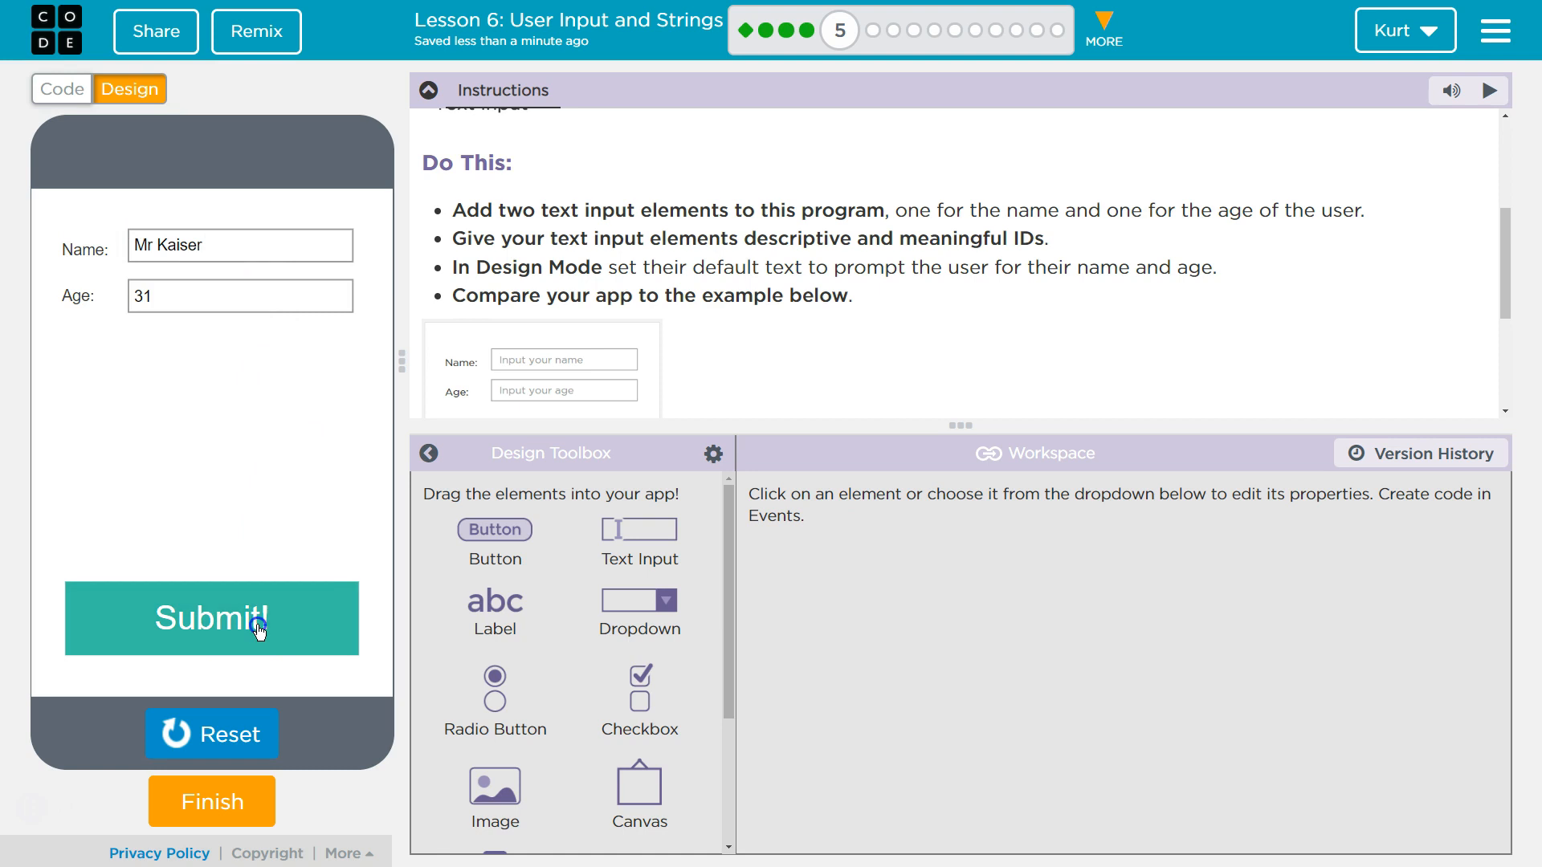
{"action": "mouse_move", "coordinate": [649, 387]}
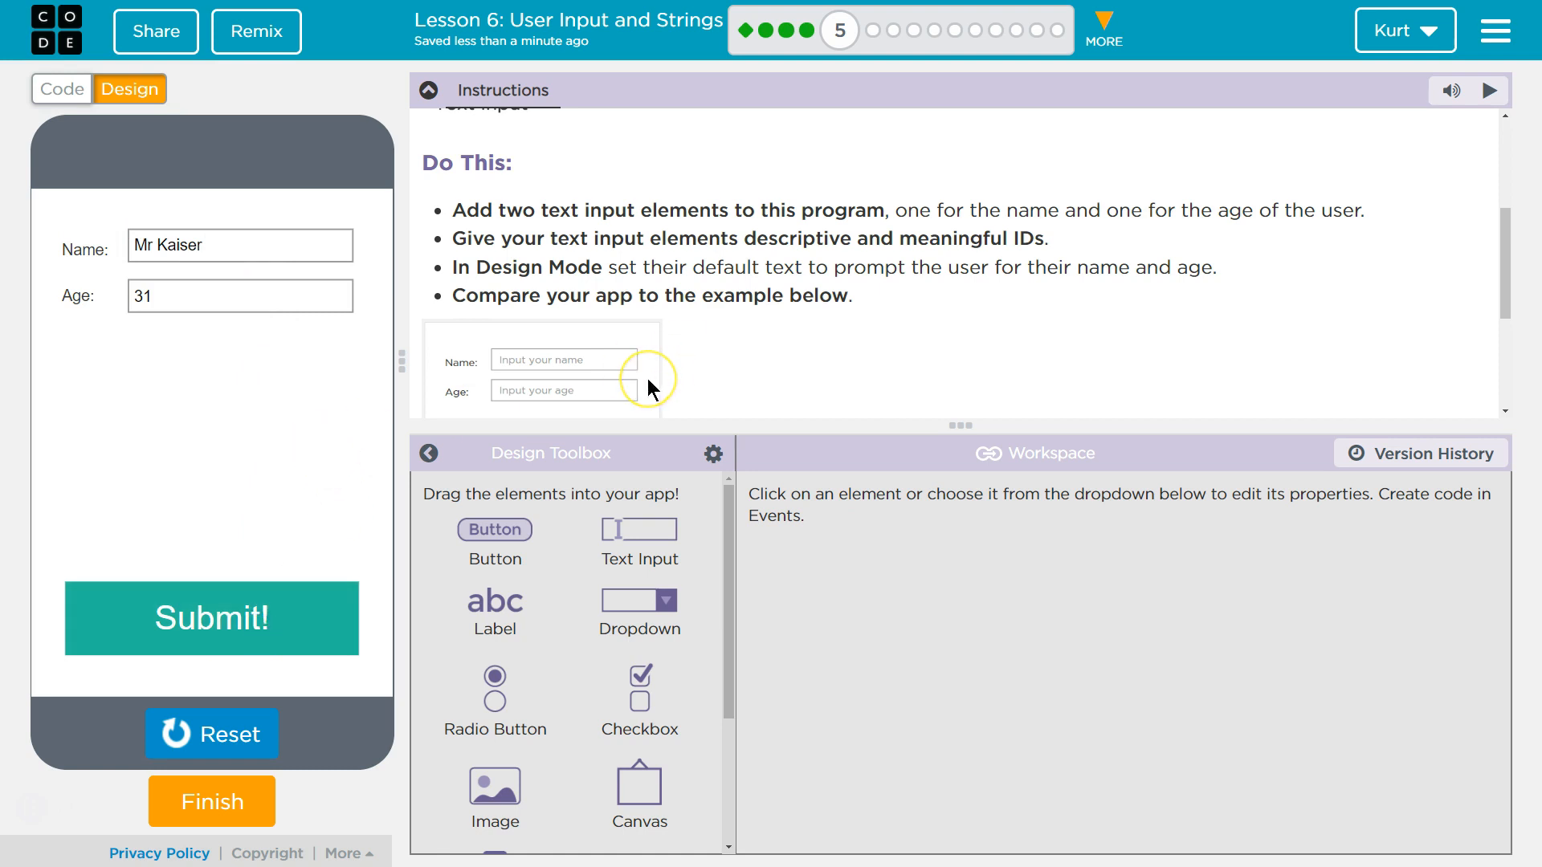
{"action": "mouse_move", "coordinate": [223, 796]}
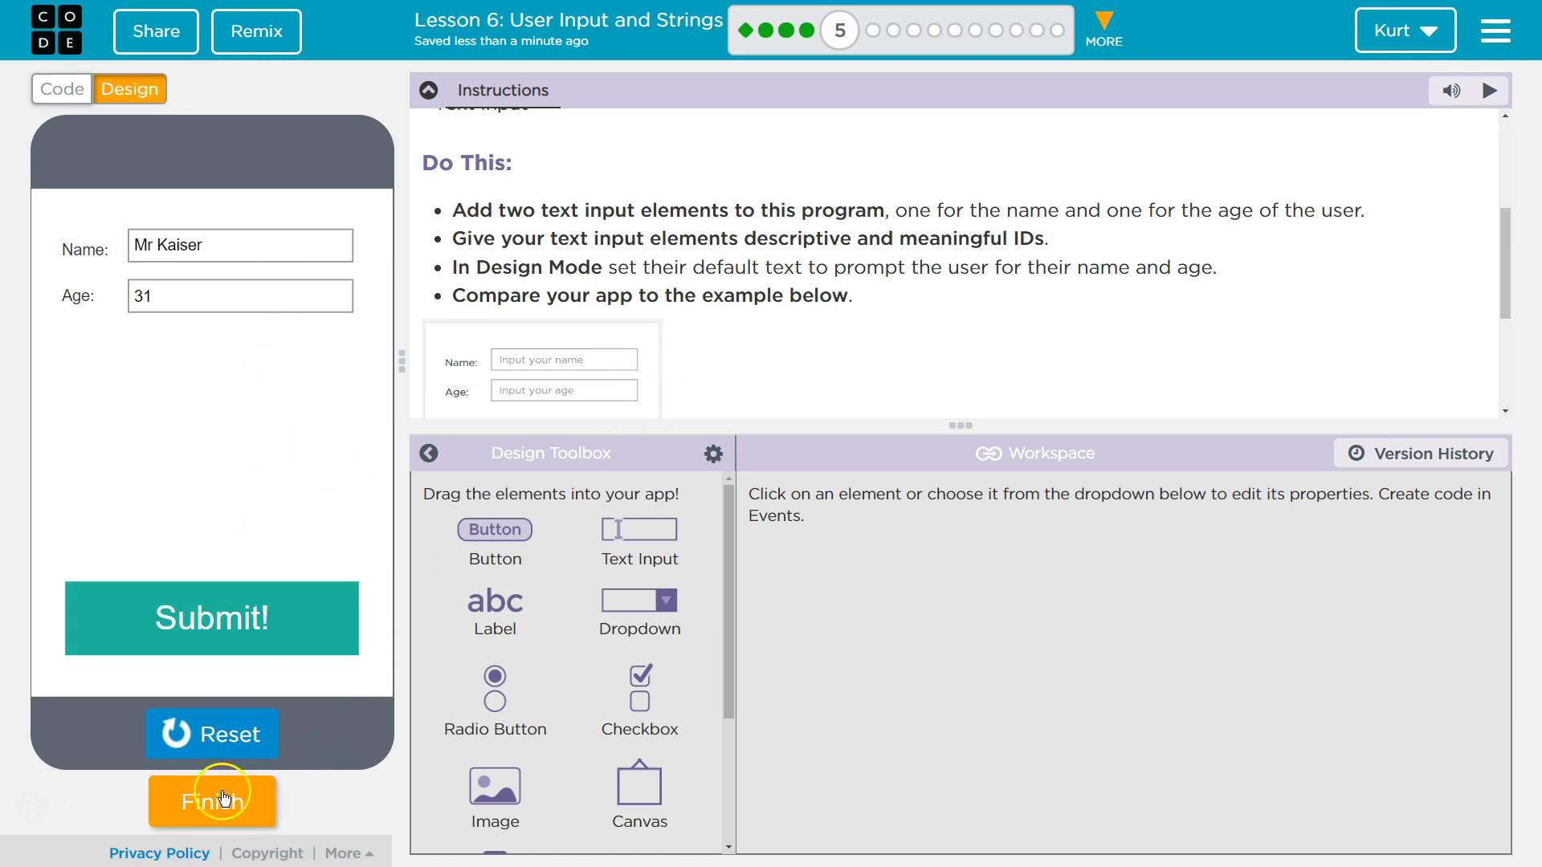
{"action": "left_click", "coordinate": [211, 800]}
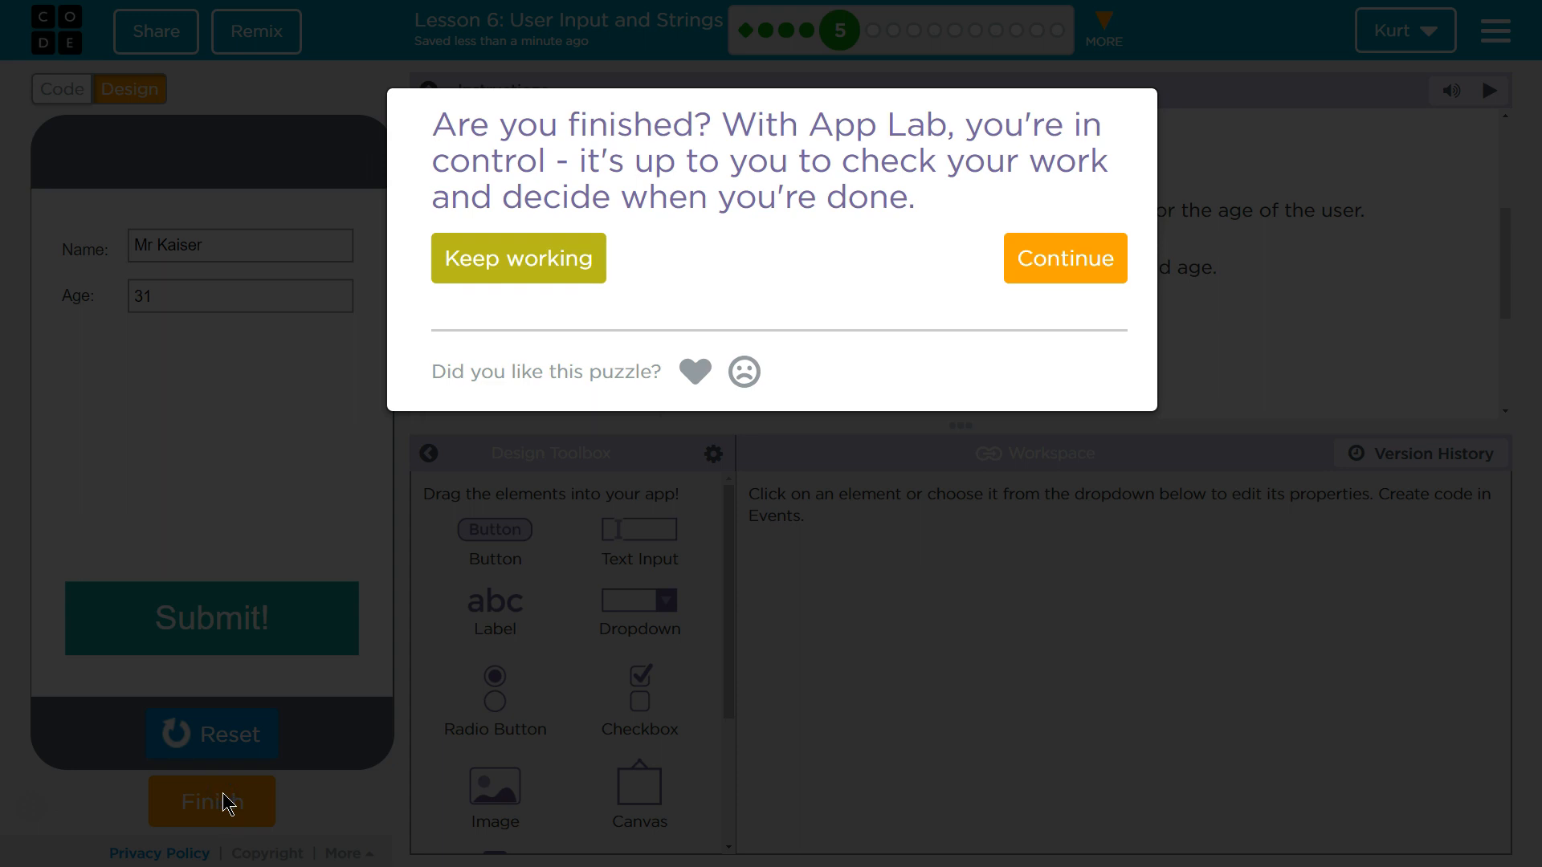